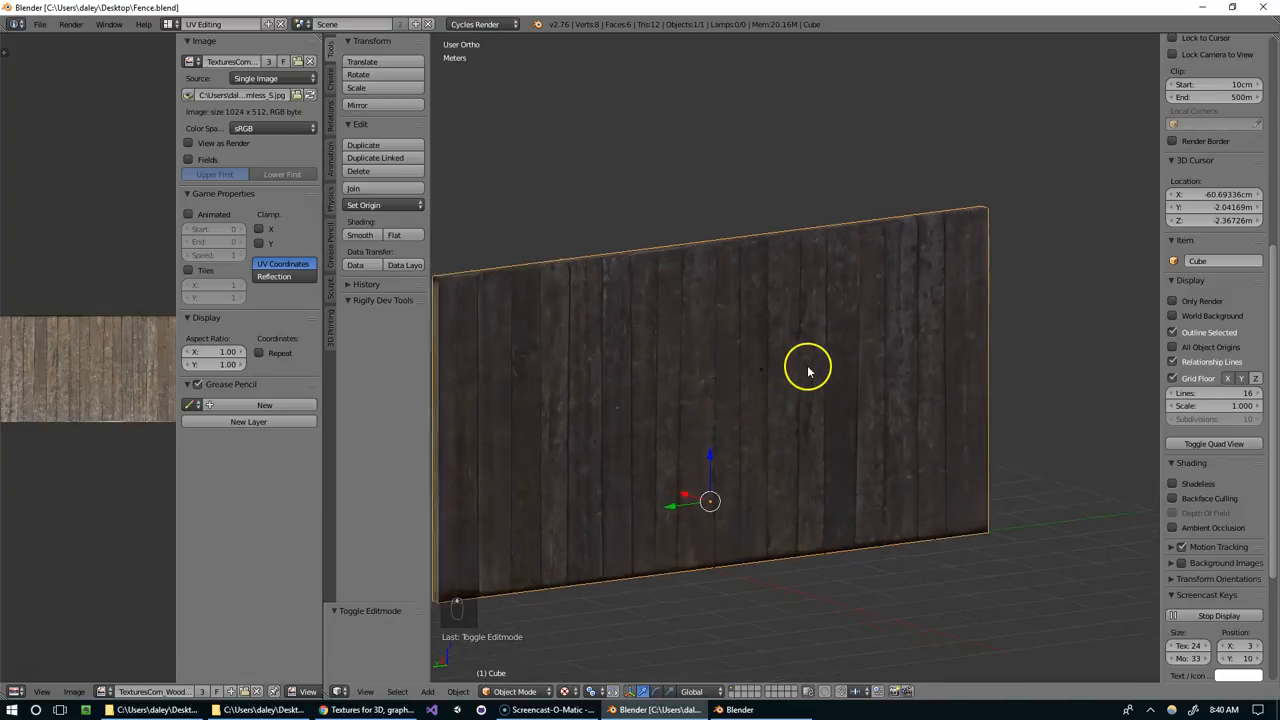
Orbit around the finished plank-textured fence to view it from another side
drag(808, 371, 905, 395)
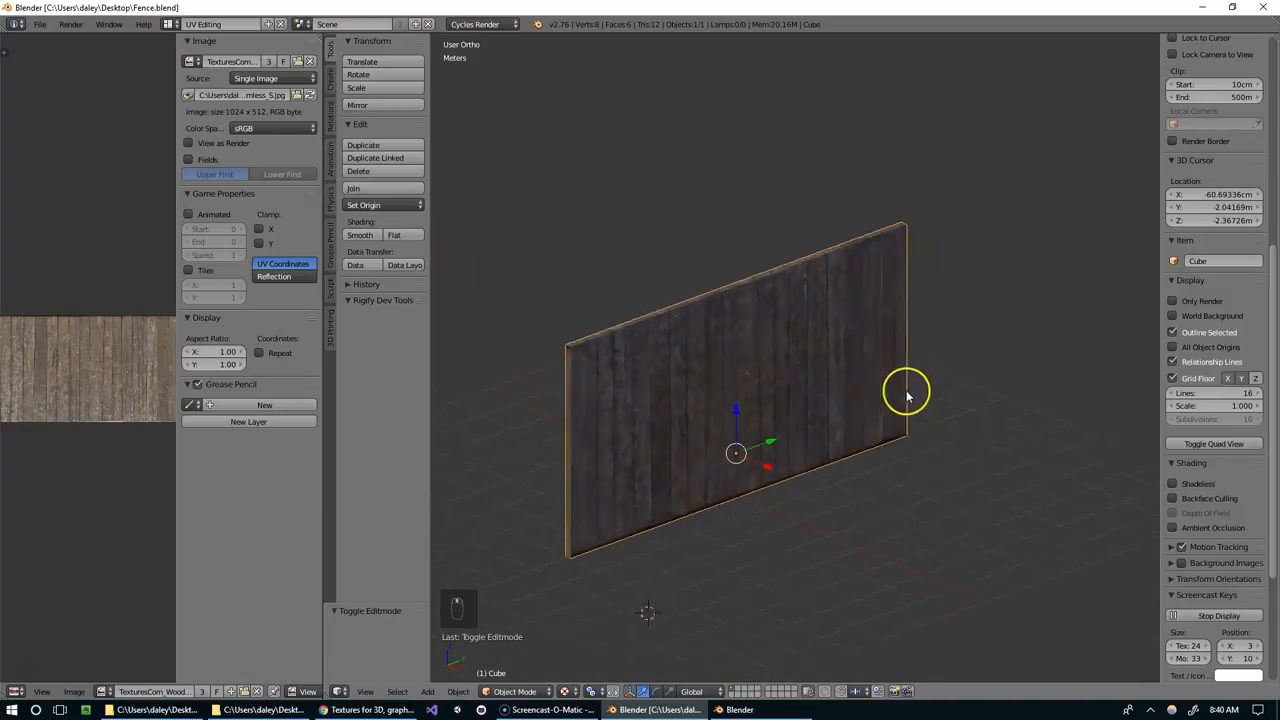
drag(907, 390, 880, 350)
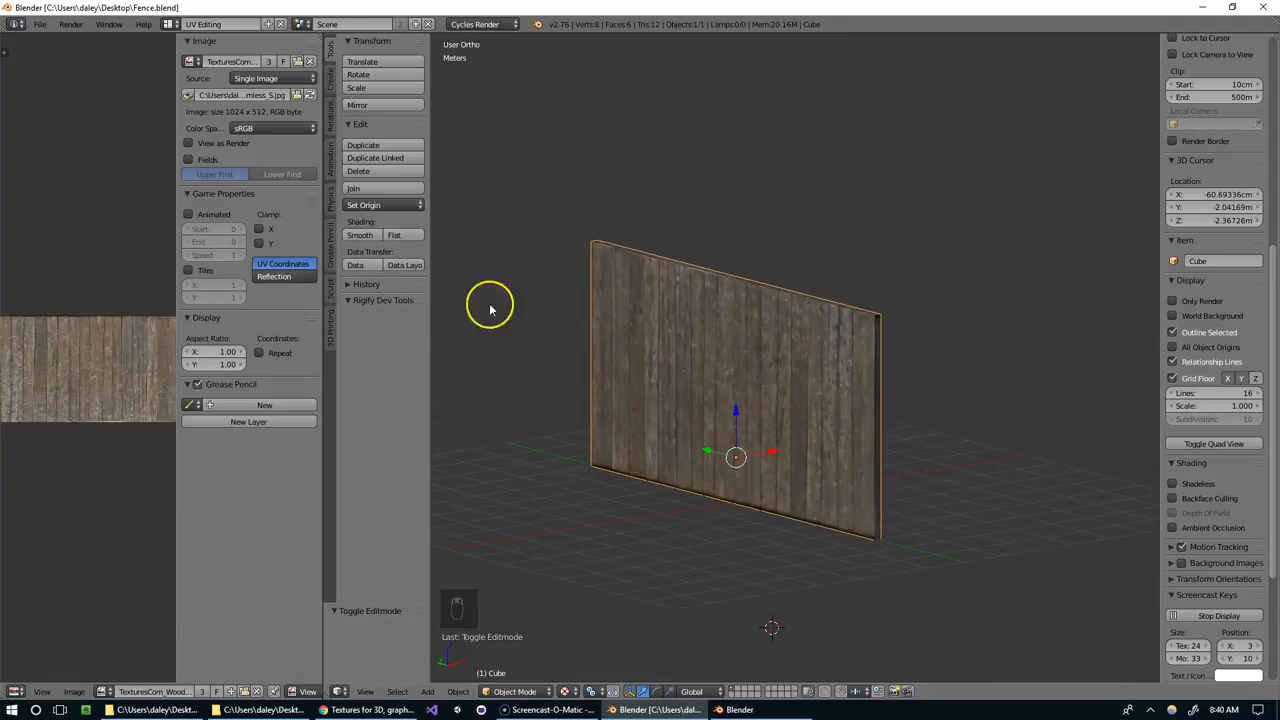
mouse_move(640, 578)
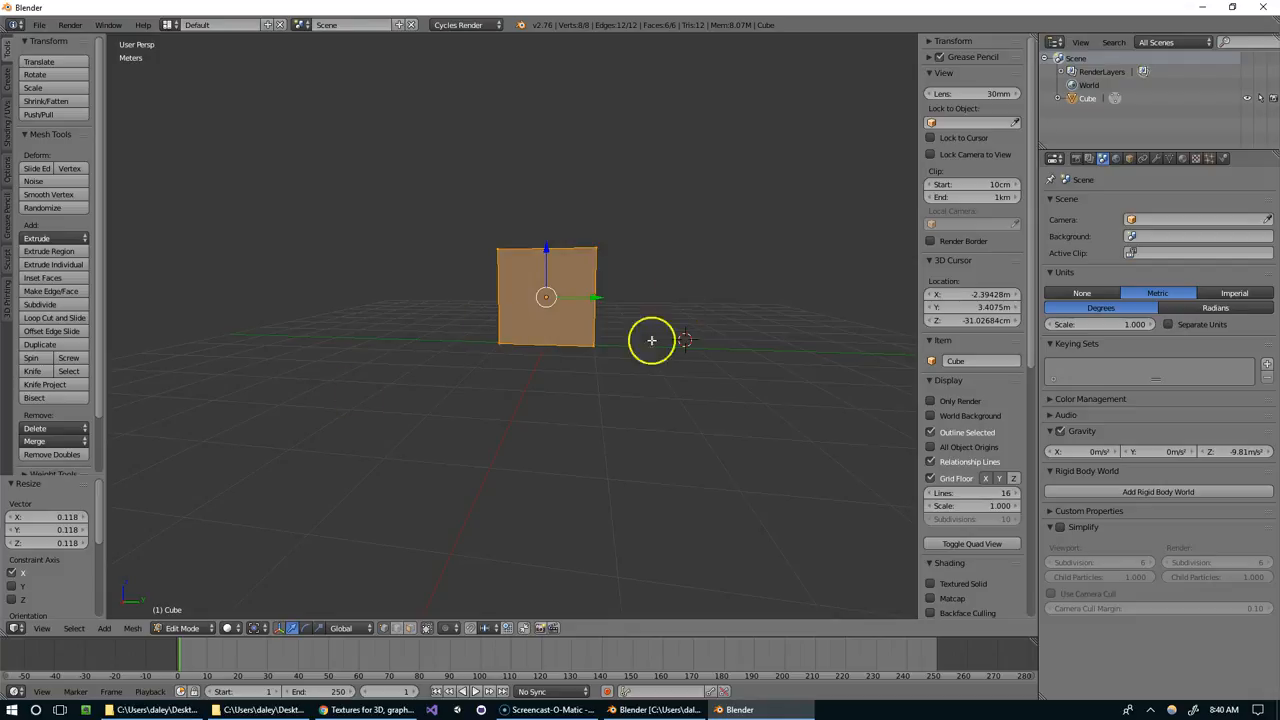
Search Textures.com for 'fence' with the Seamless filter in a maximized browser and scroll the results
click(370, 709)
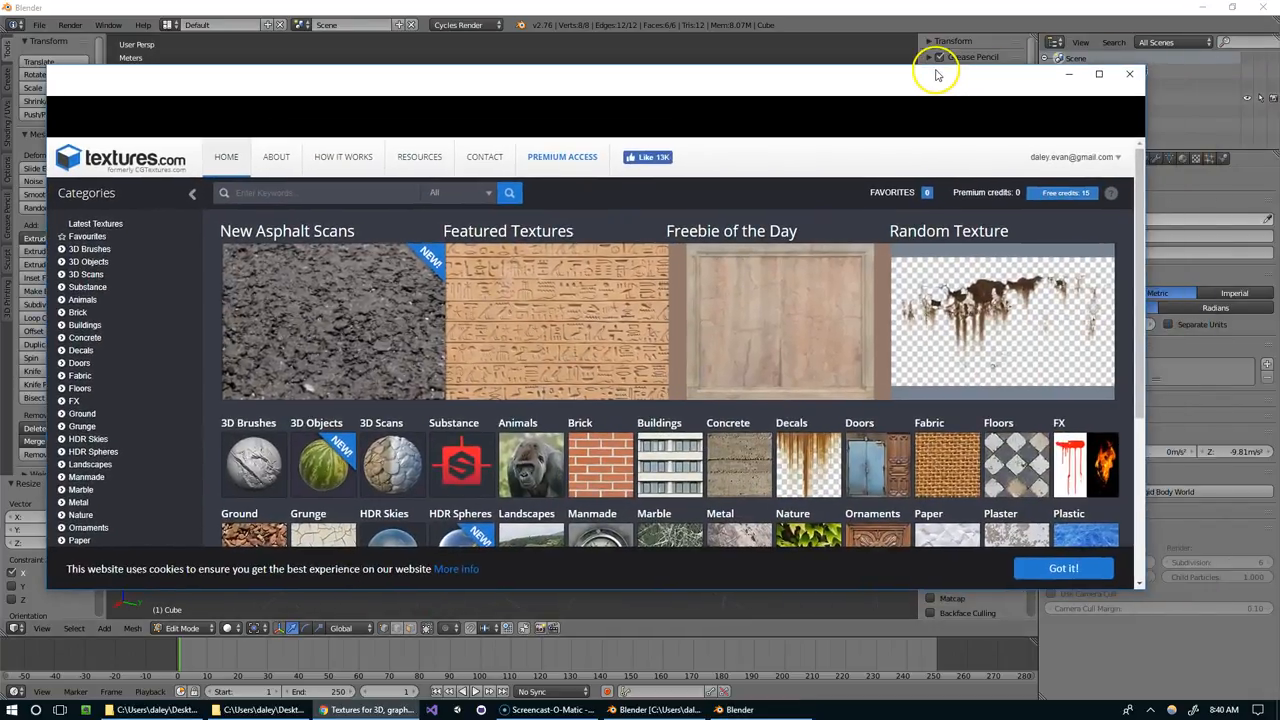
click(1098, 74)
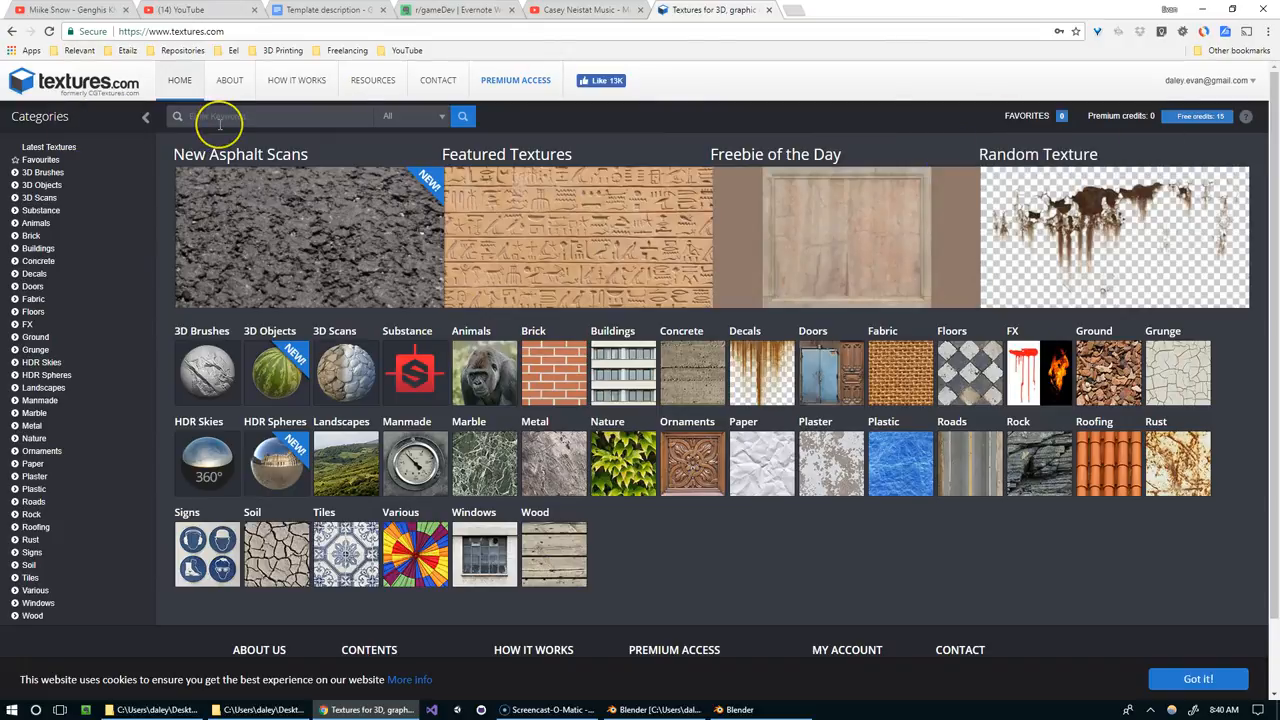
text(fence)
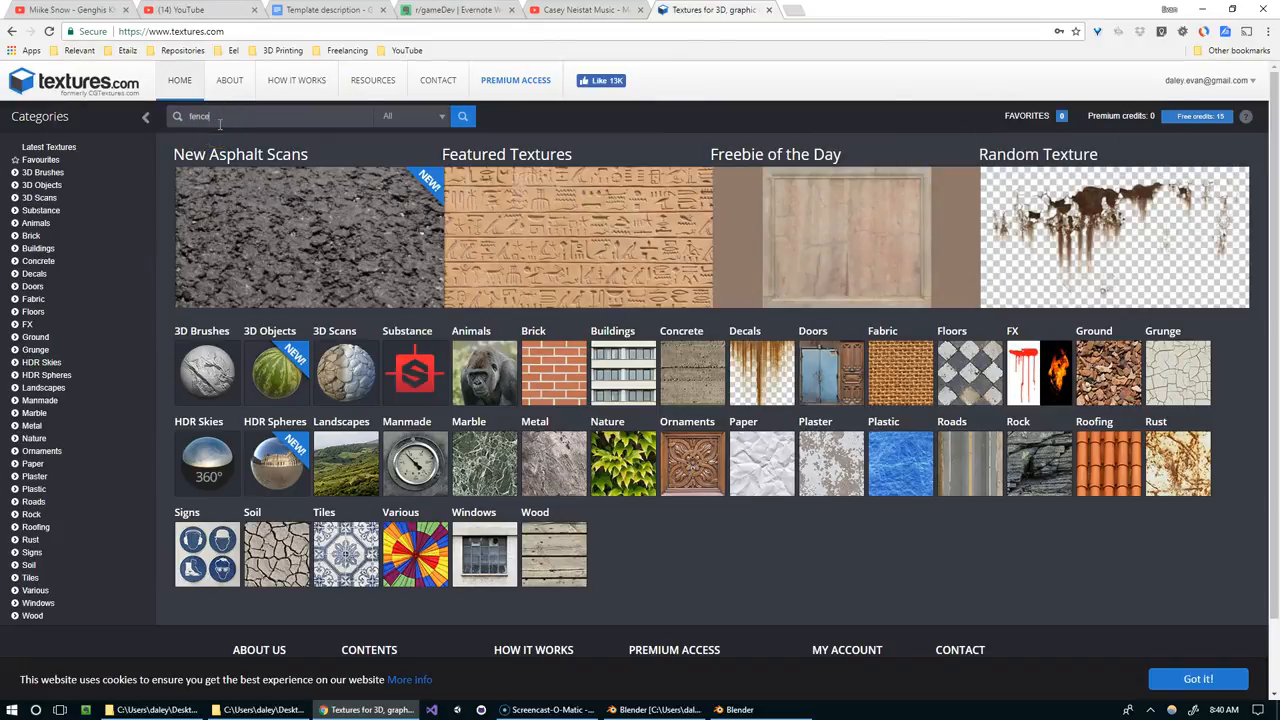
click(412, 116)
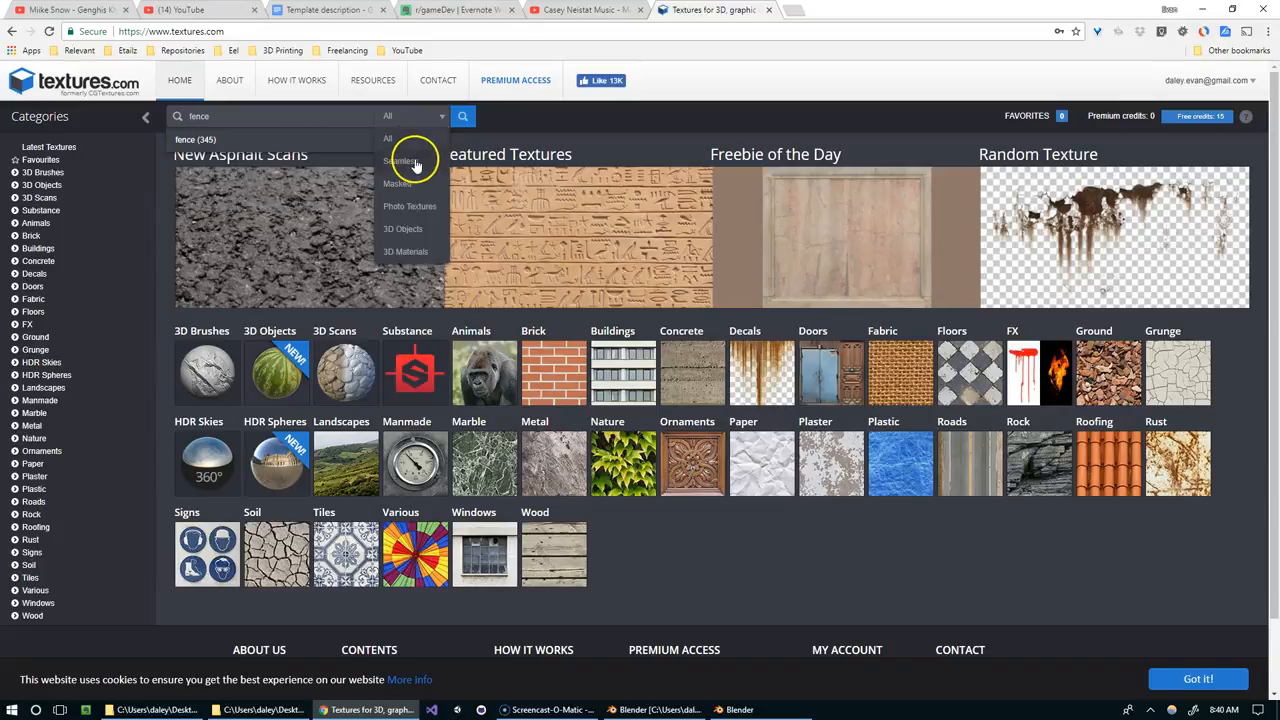
click(400, 161)
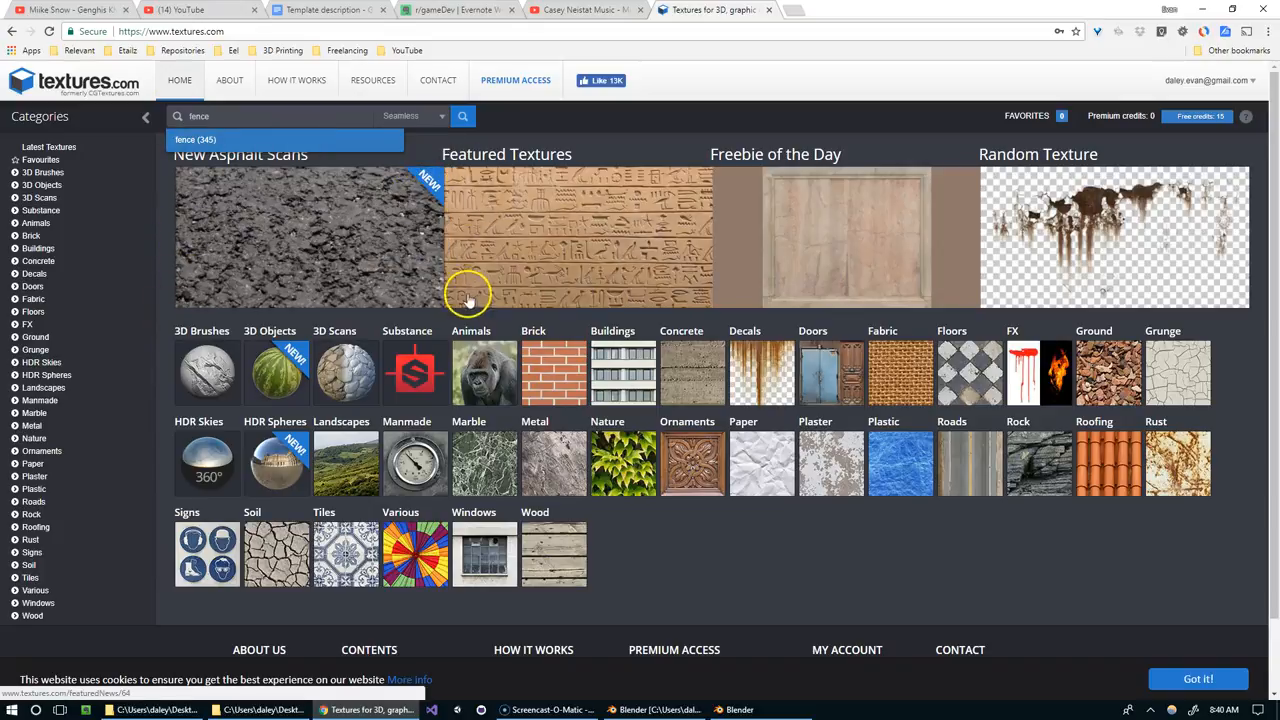
click(463, 115)
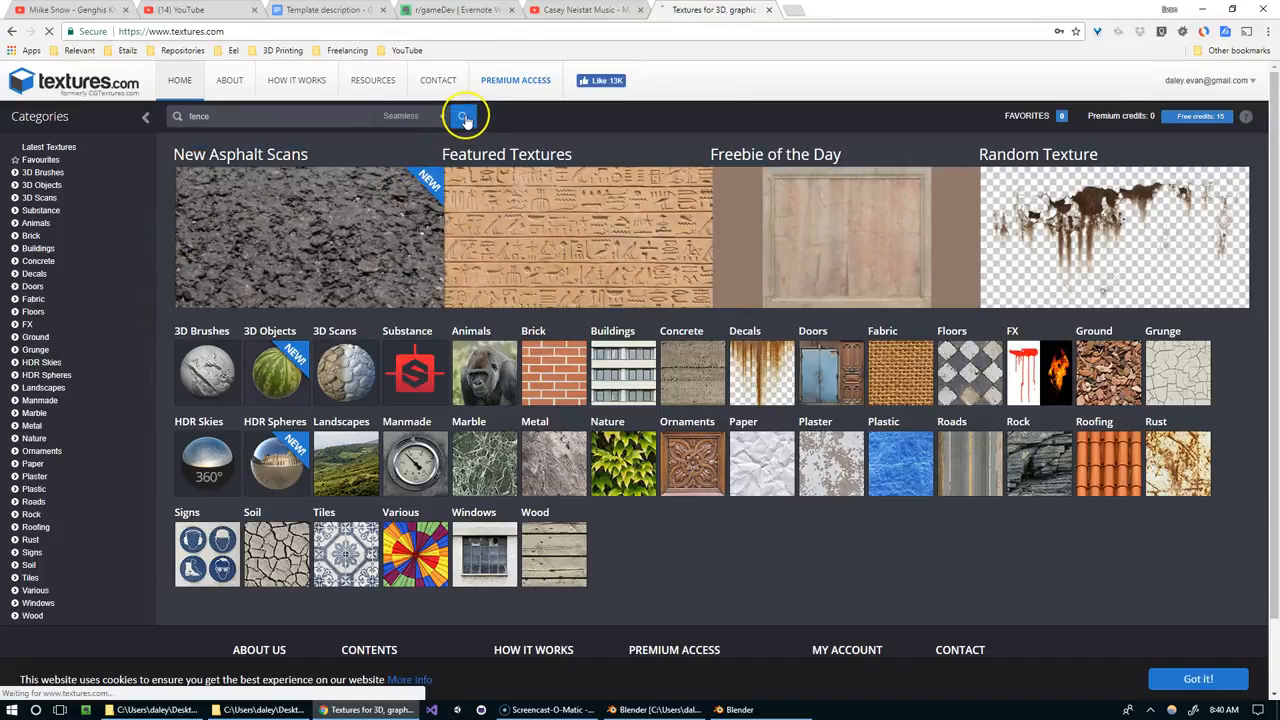
click(463, 115)
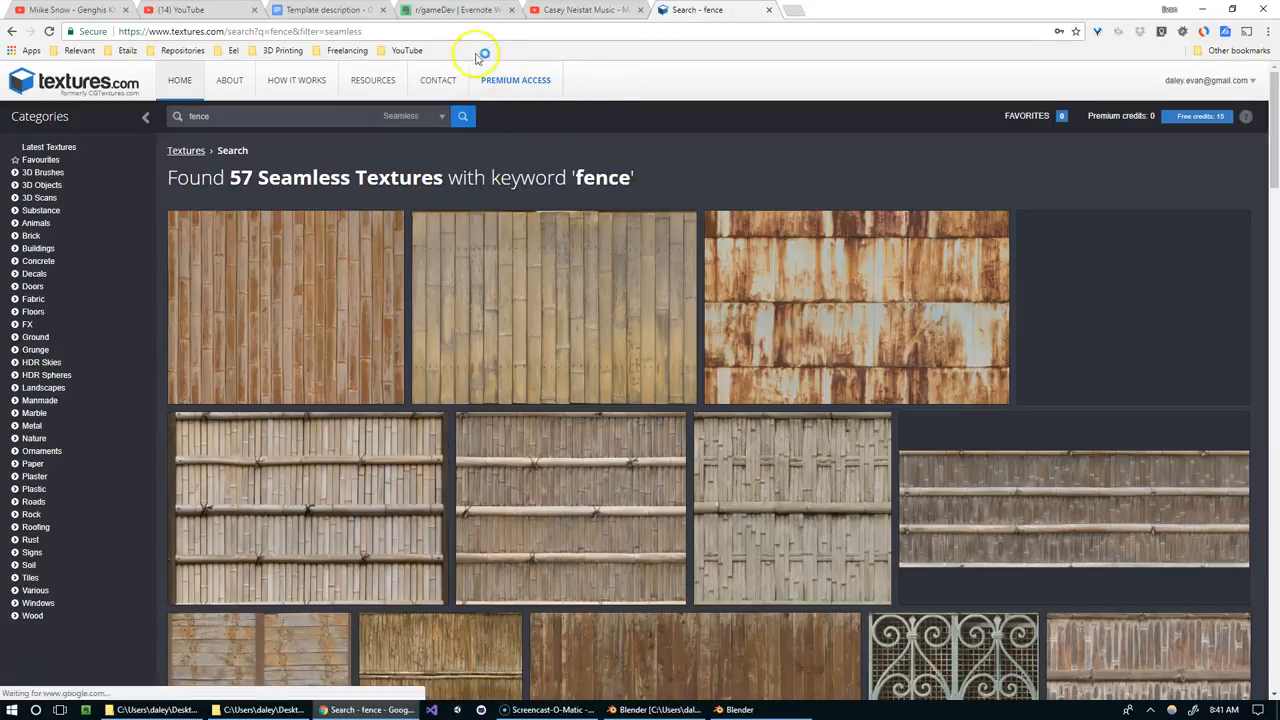
scroll(down, 3)
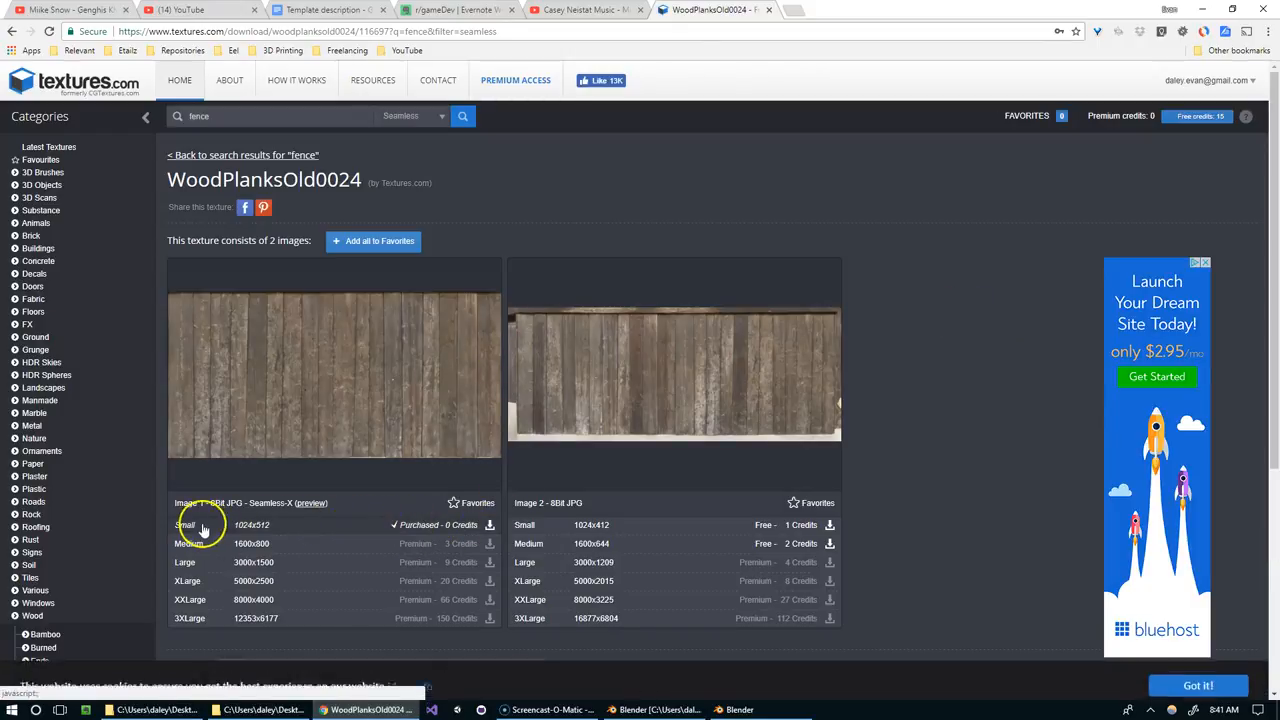
mouse_move(490, 525)
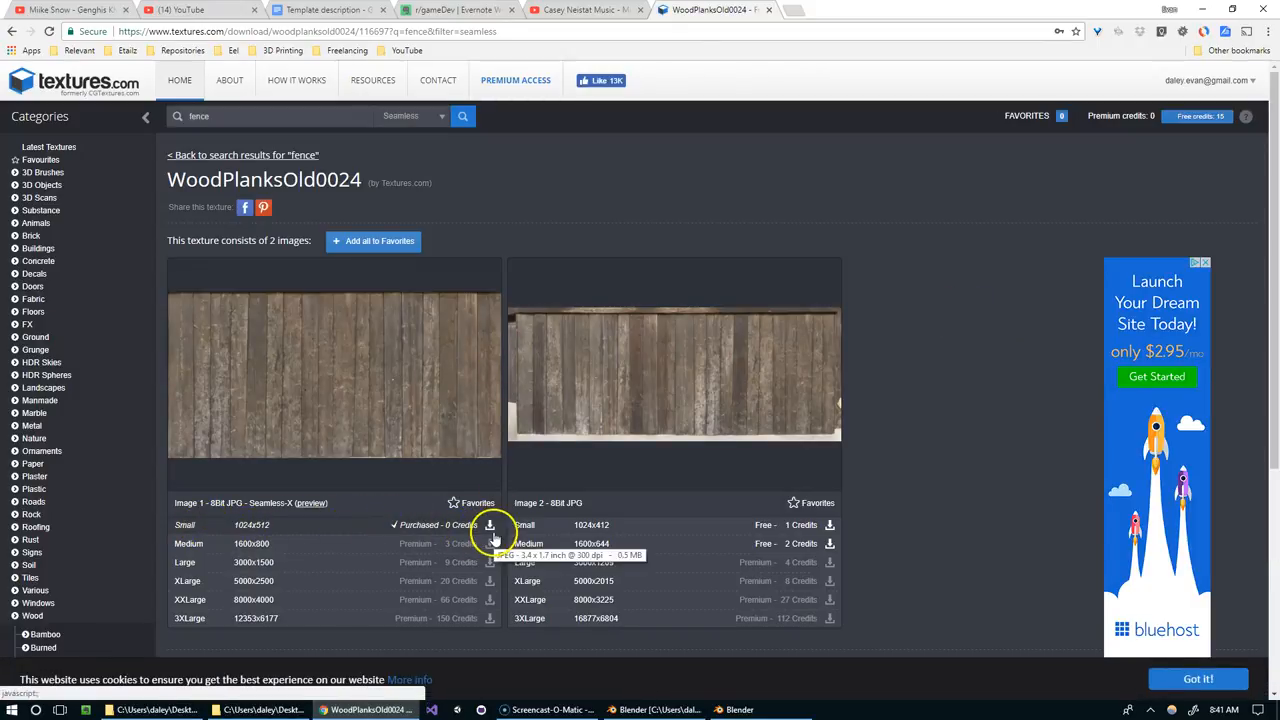
mouse_move(358, 518)
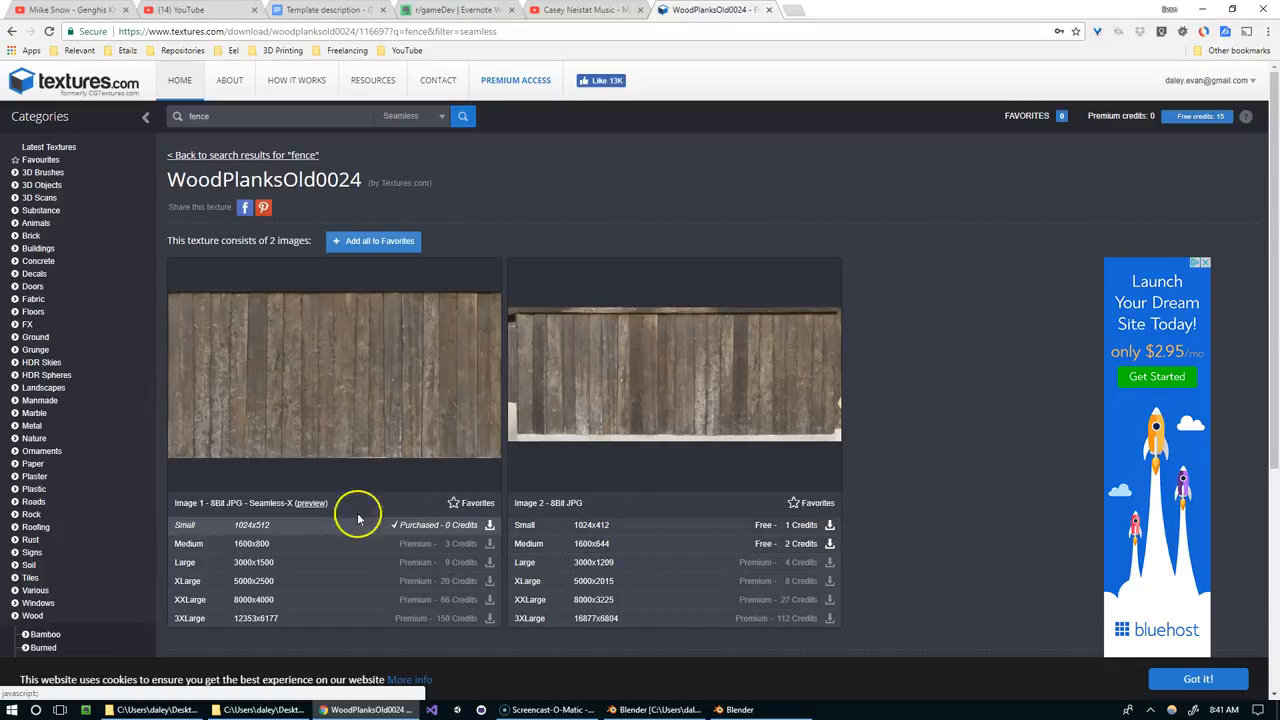
mouse_move(538, 294)
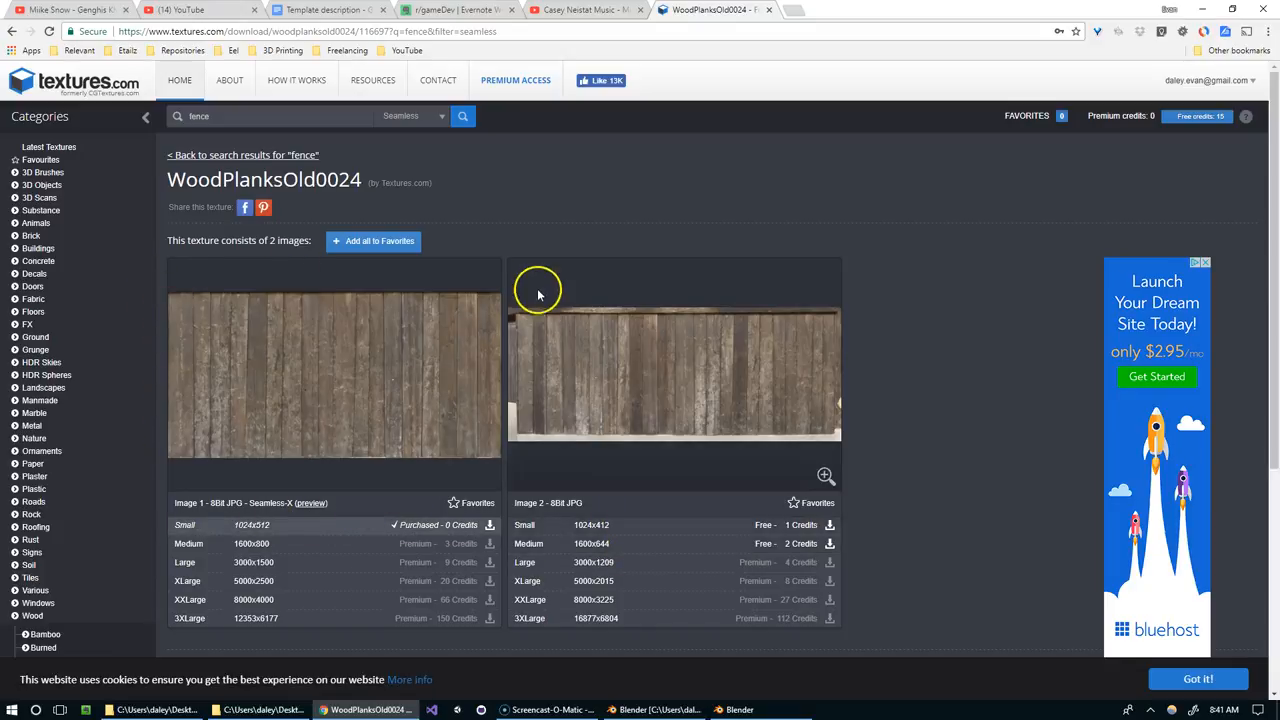
mouse_move(256, 298)
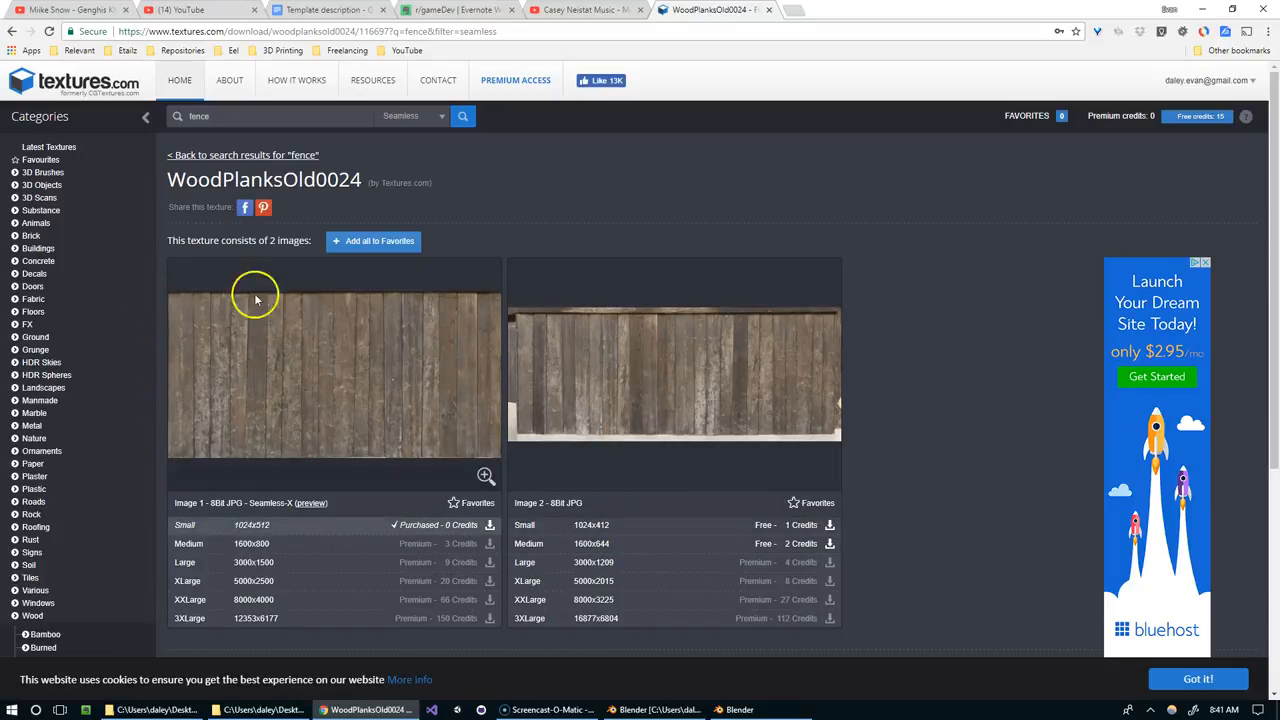
mouse_move(798, 410)
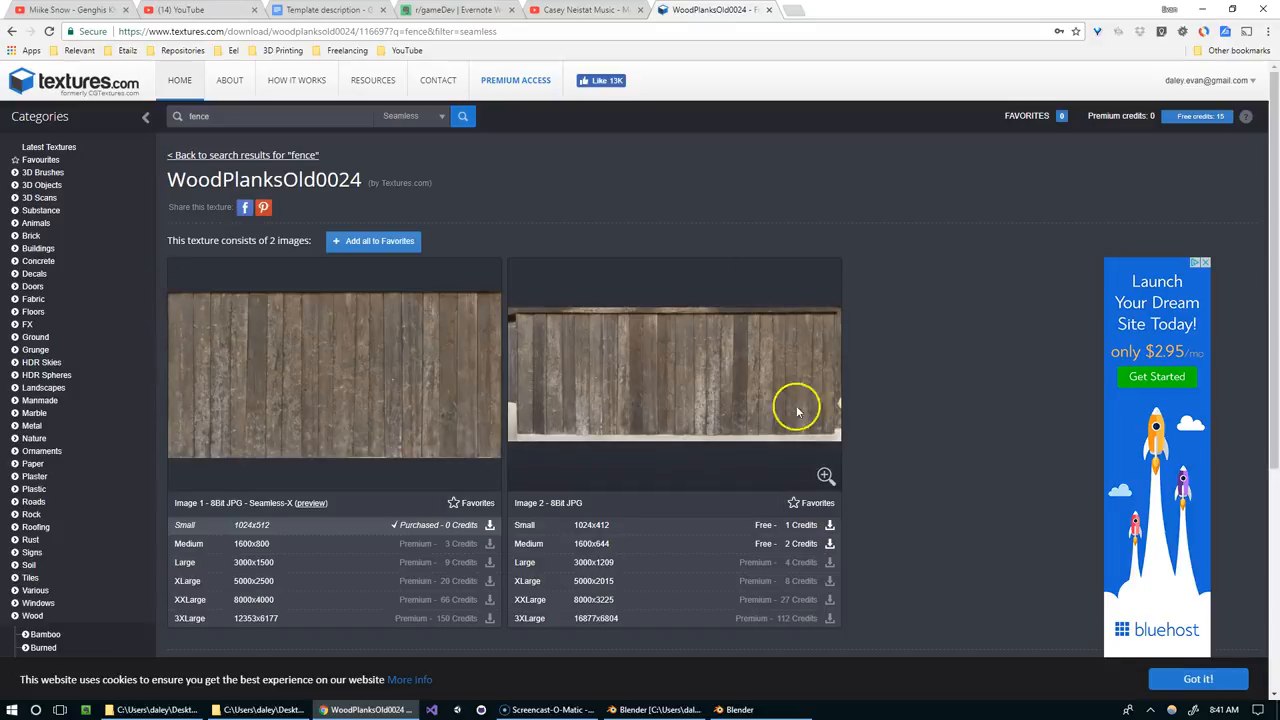
mouse_move(965, 88)
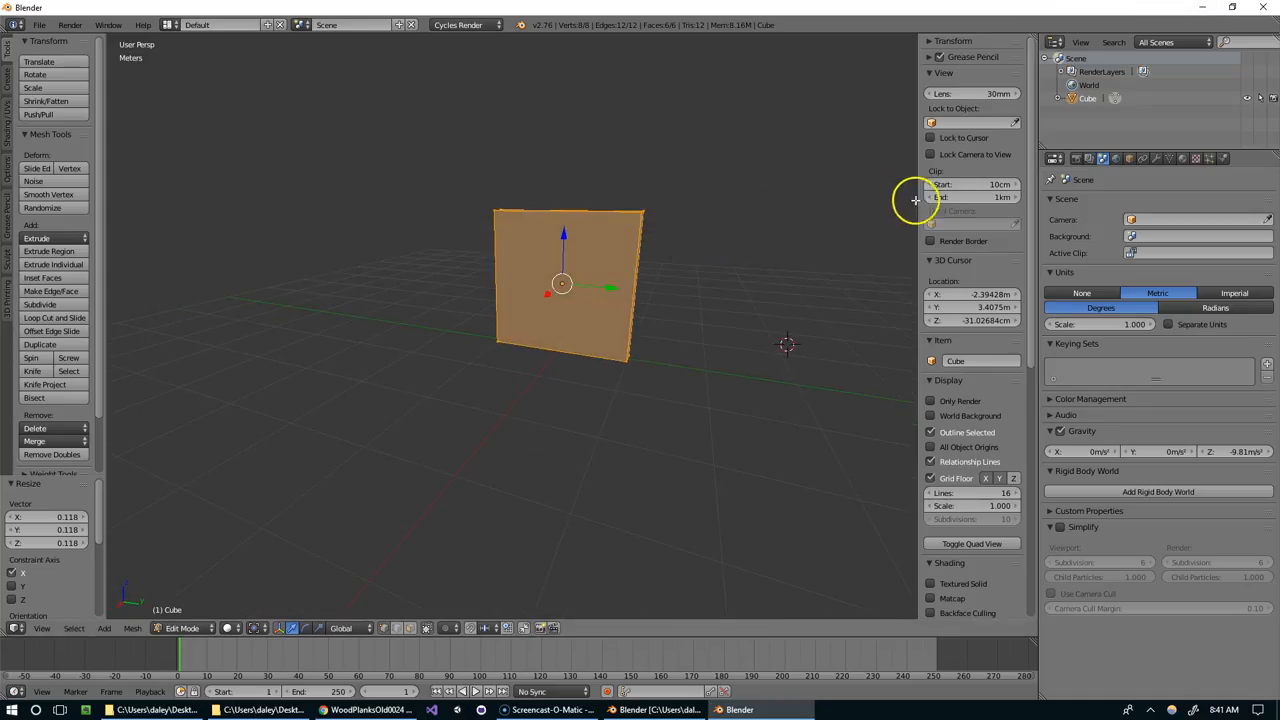
Browse to the Desktop to load the WoodPlanksOld0024 image as a background
scroll(down, 3)
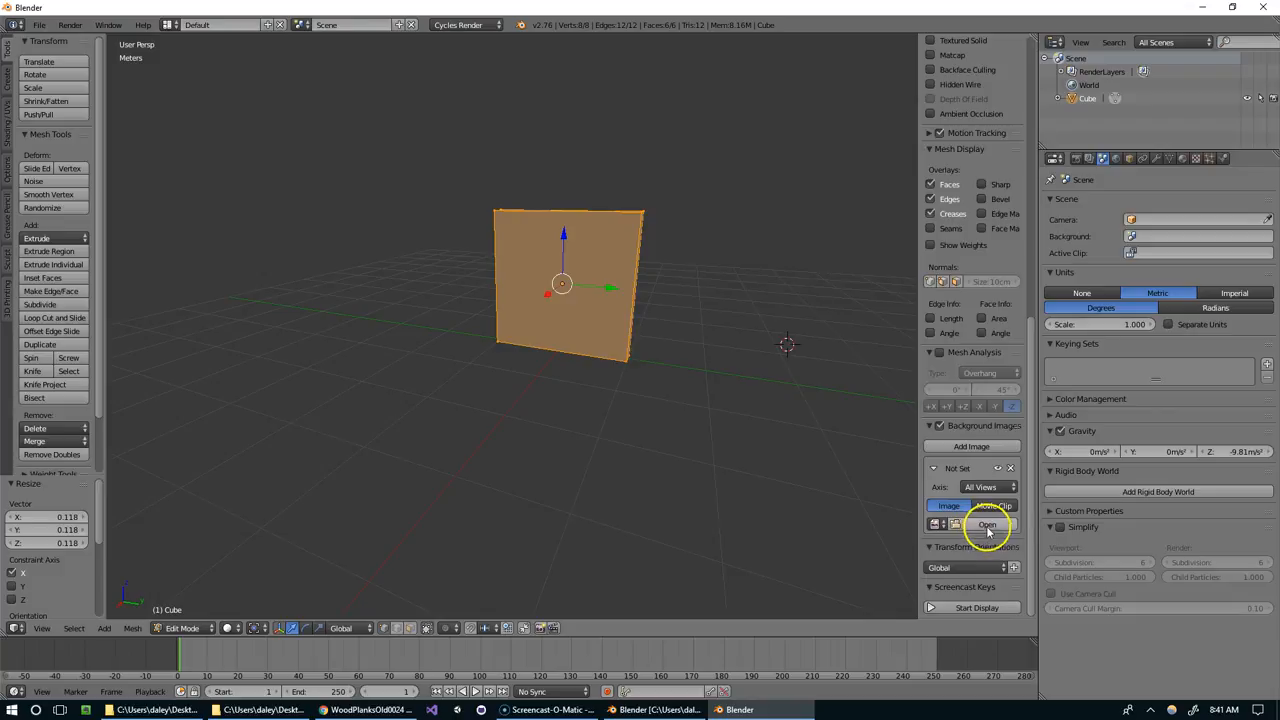
click(987, 525)
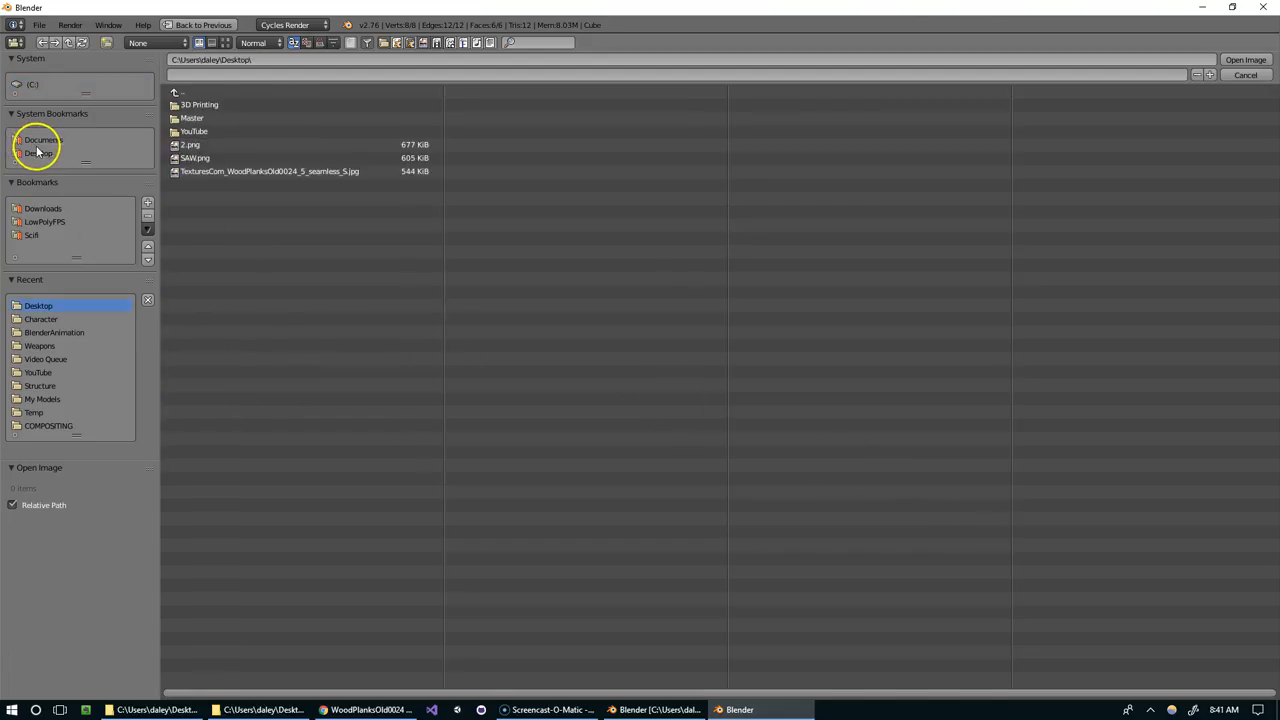
click(1245, 75)
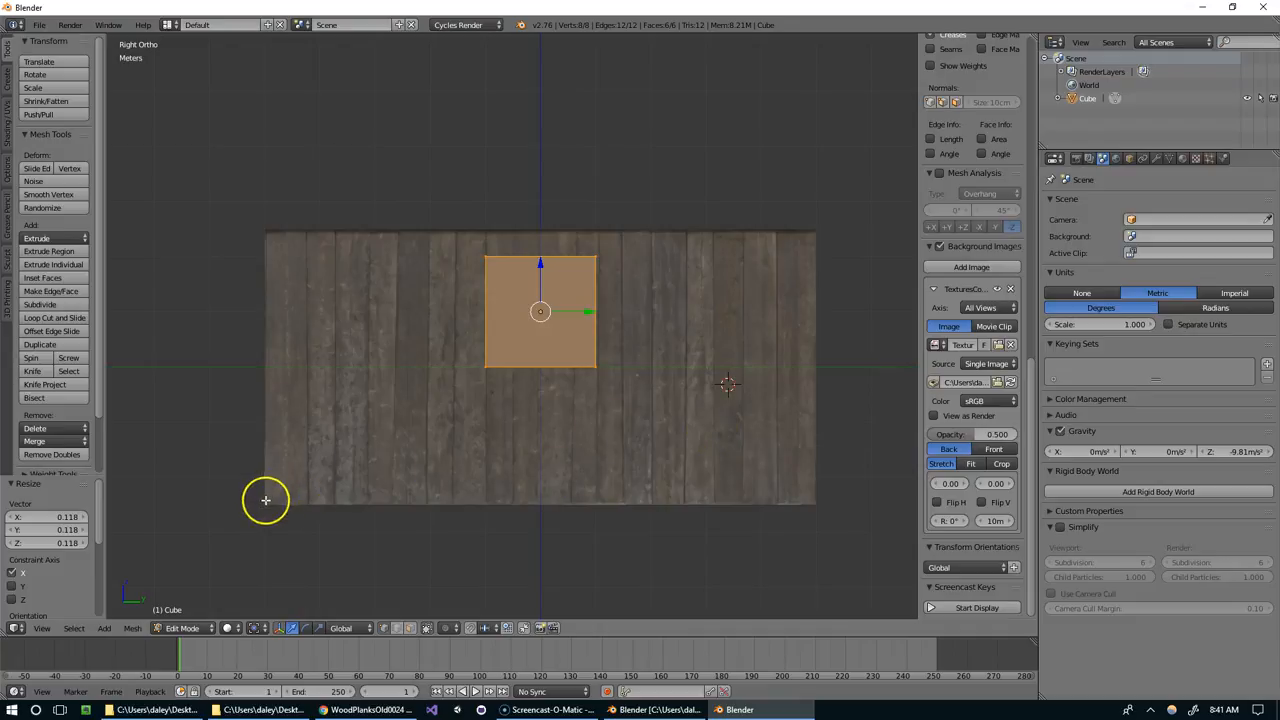
mouse_move(567, 378)
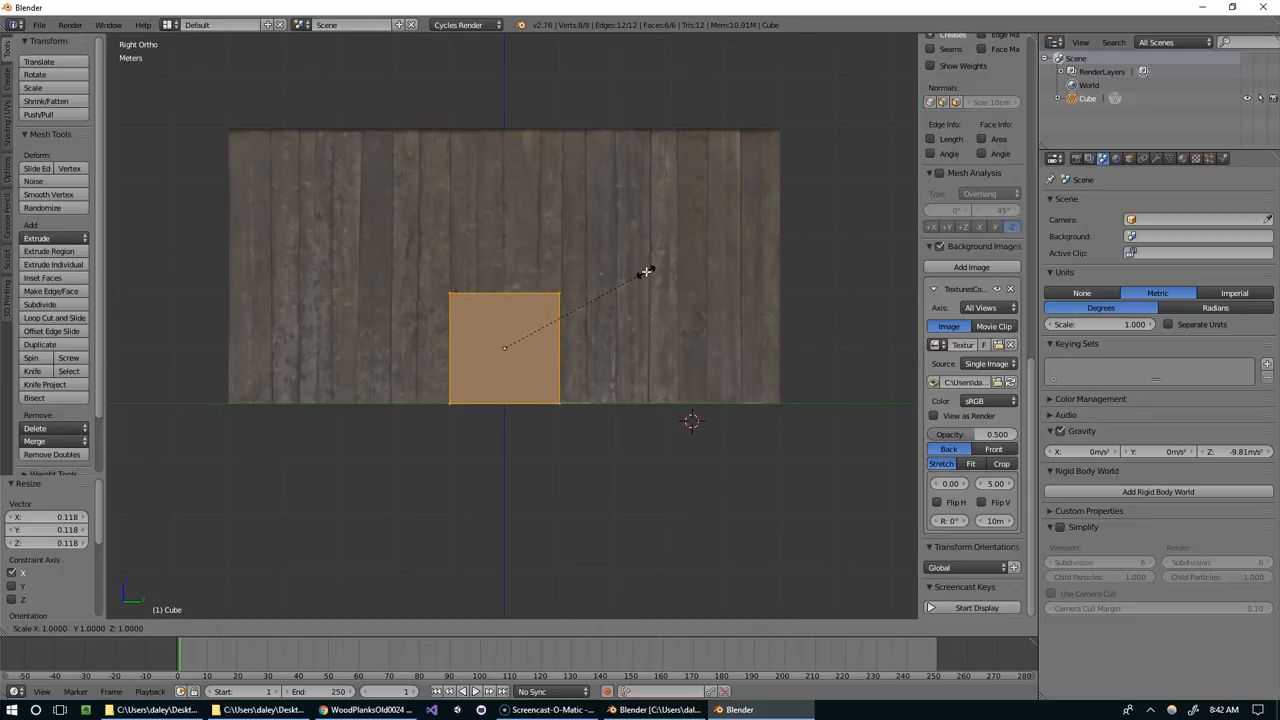
mouse_move(484, 270)
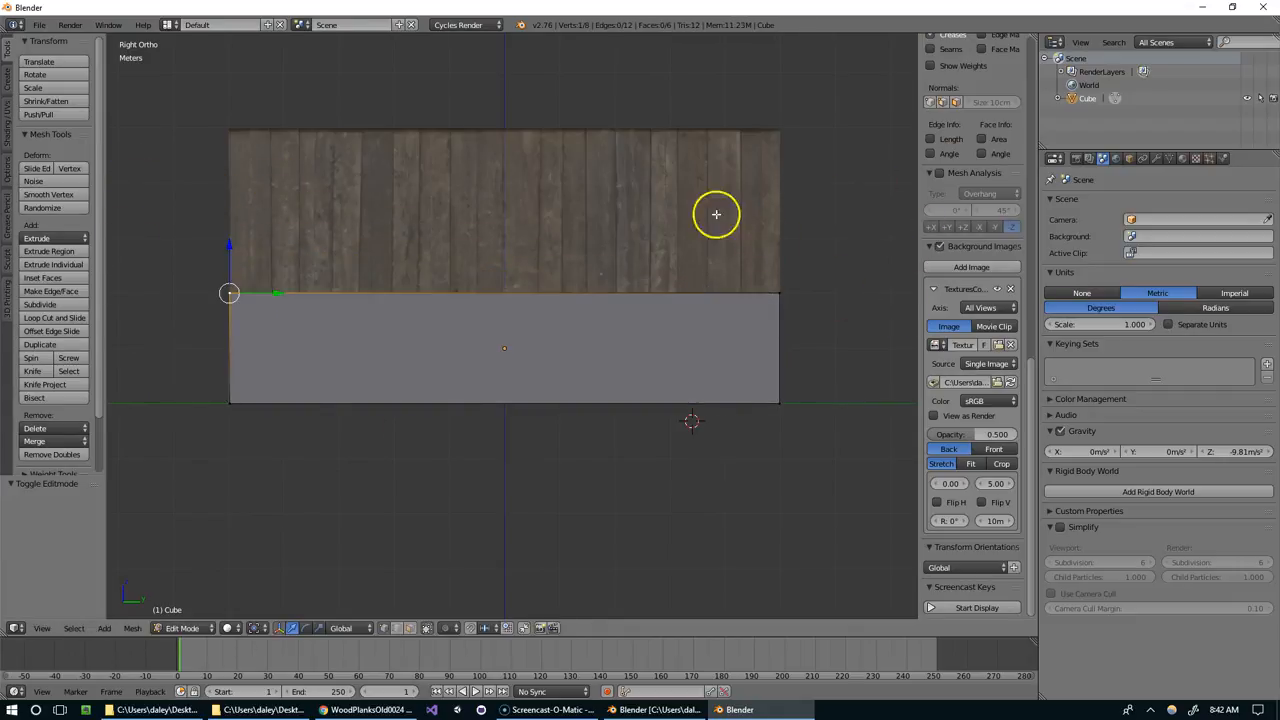
mouse_move(628, 293)
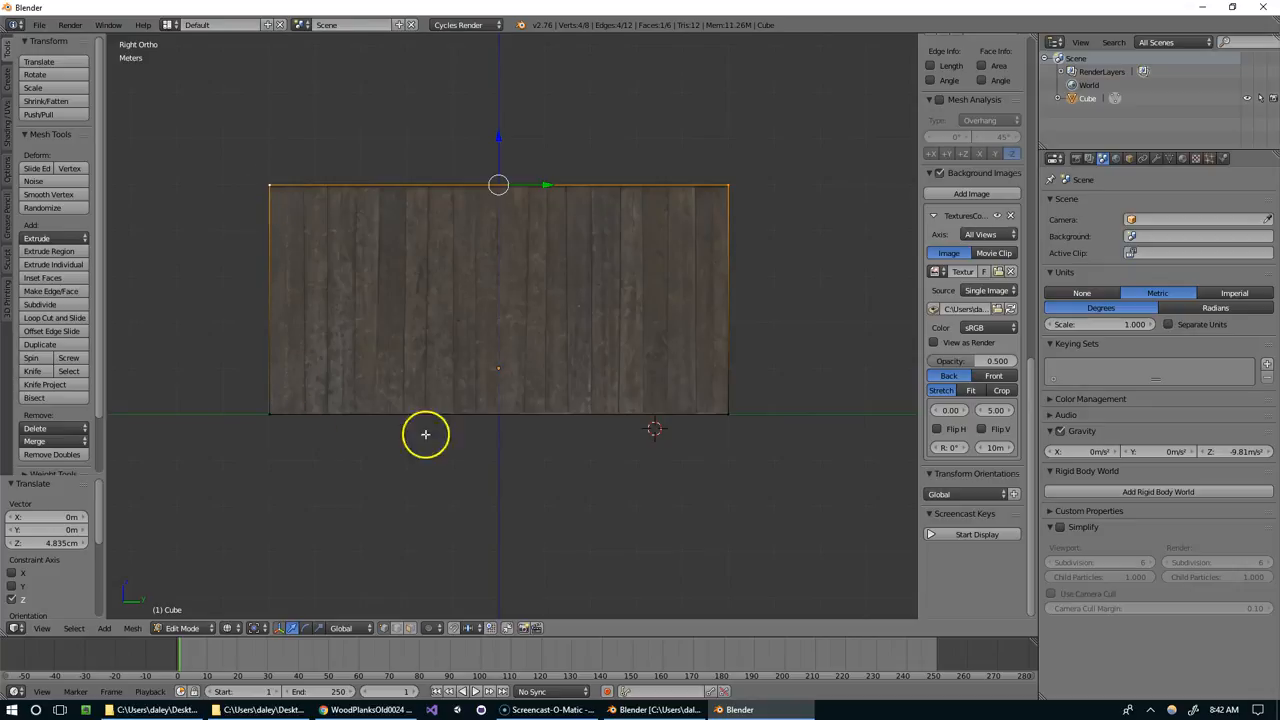
mouse_move(768, 270)
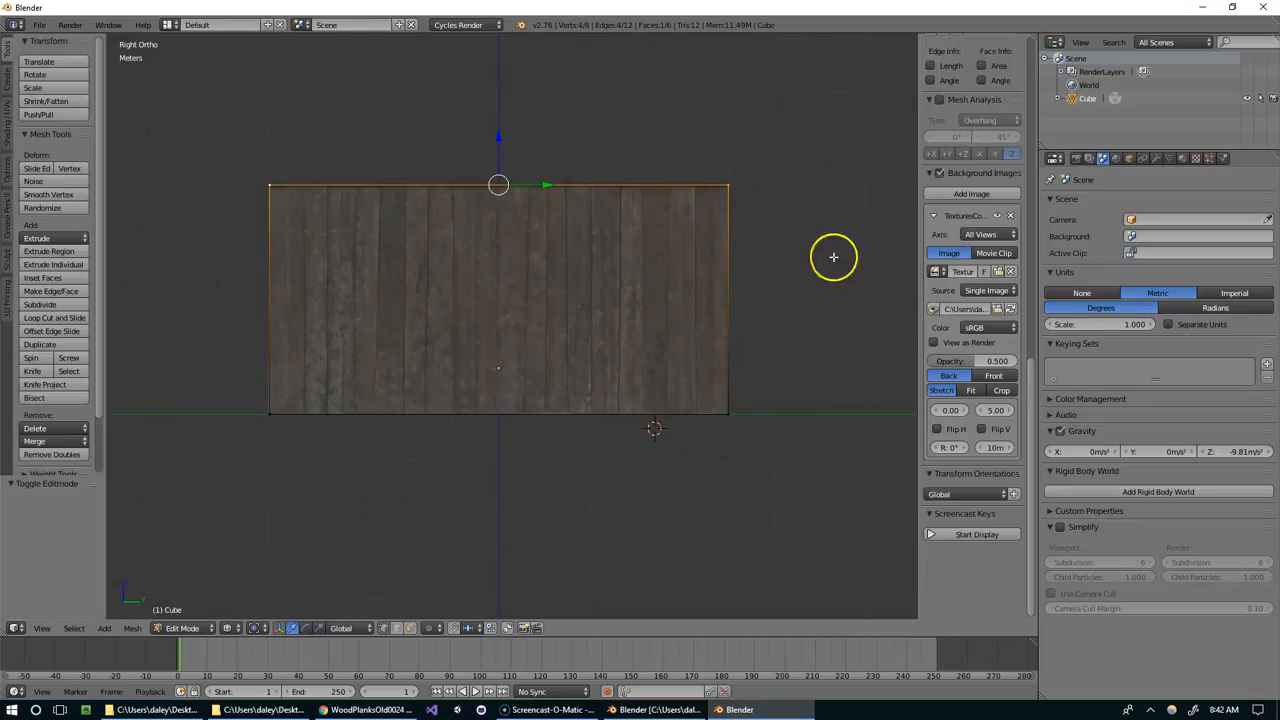
Select all of the fence mesh and Unwrap it into UVs
key(a)
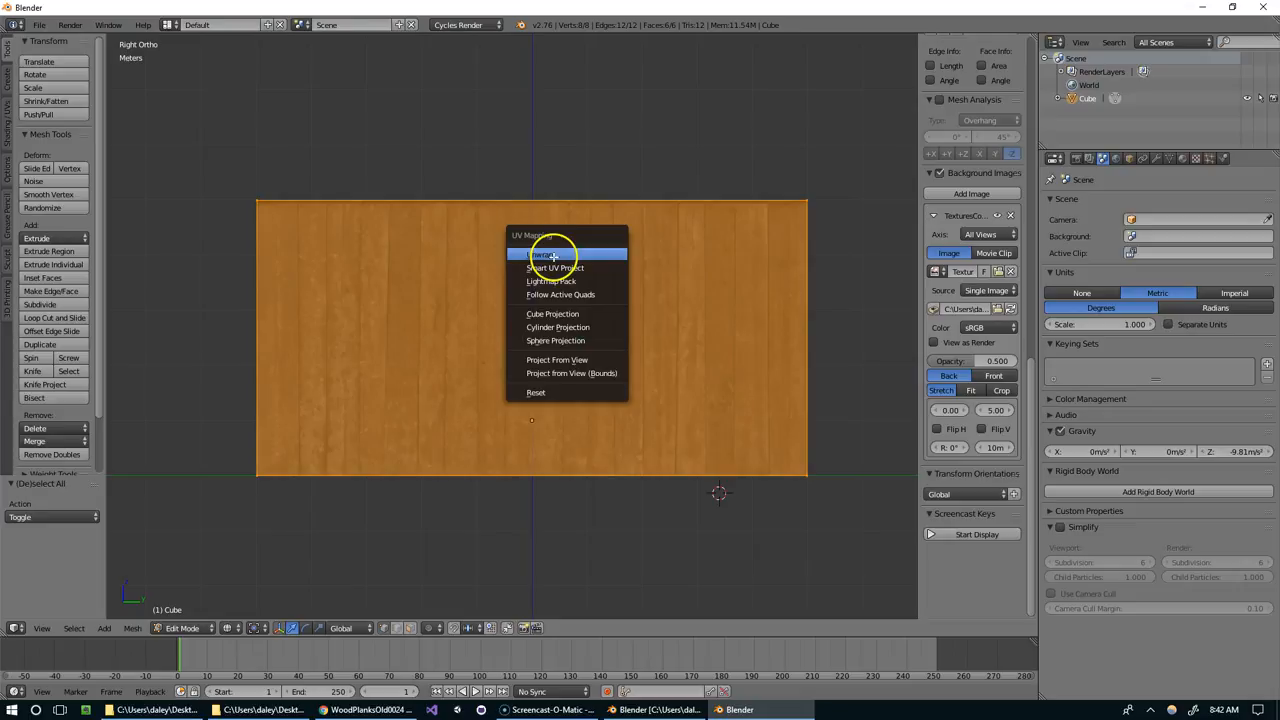
click(544, 254)
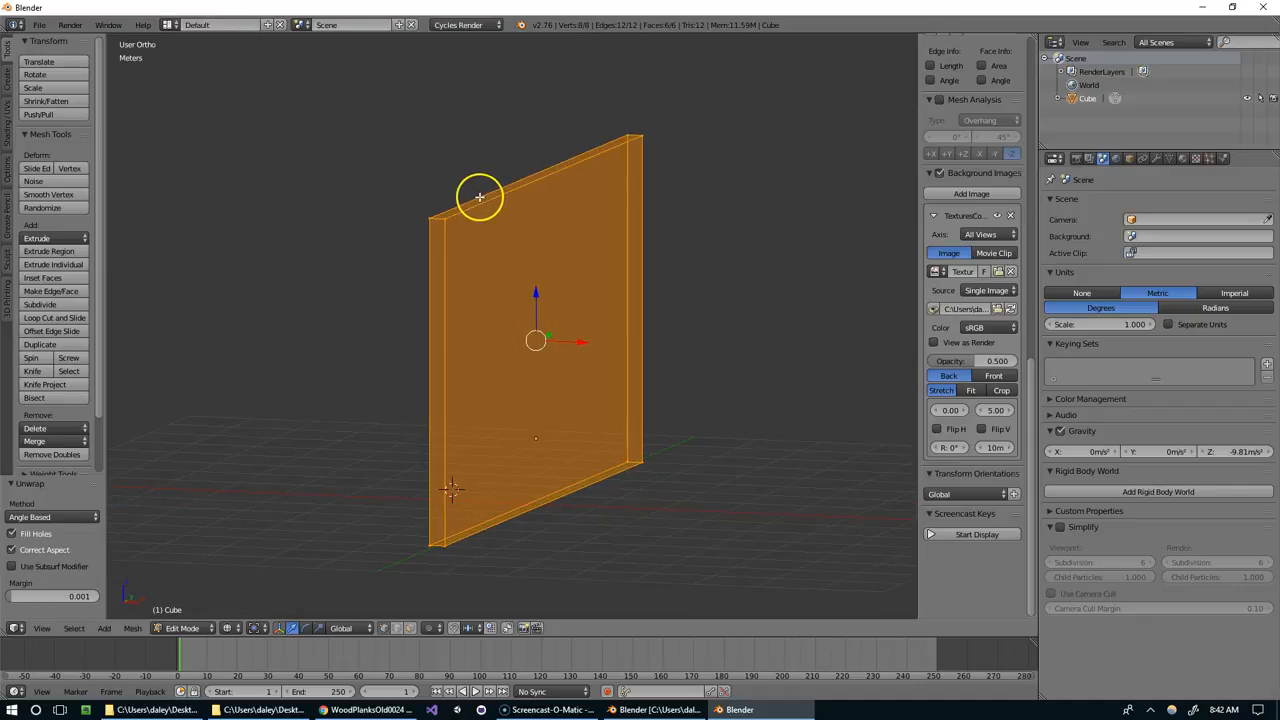
mouse_move(453, 485)
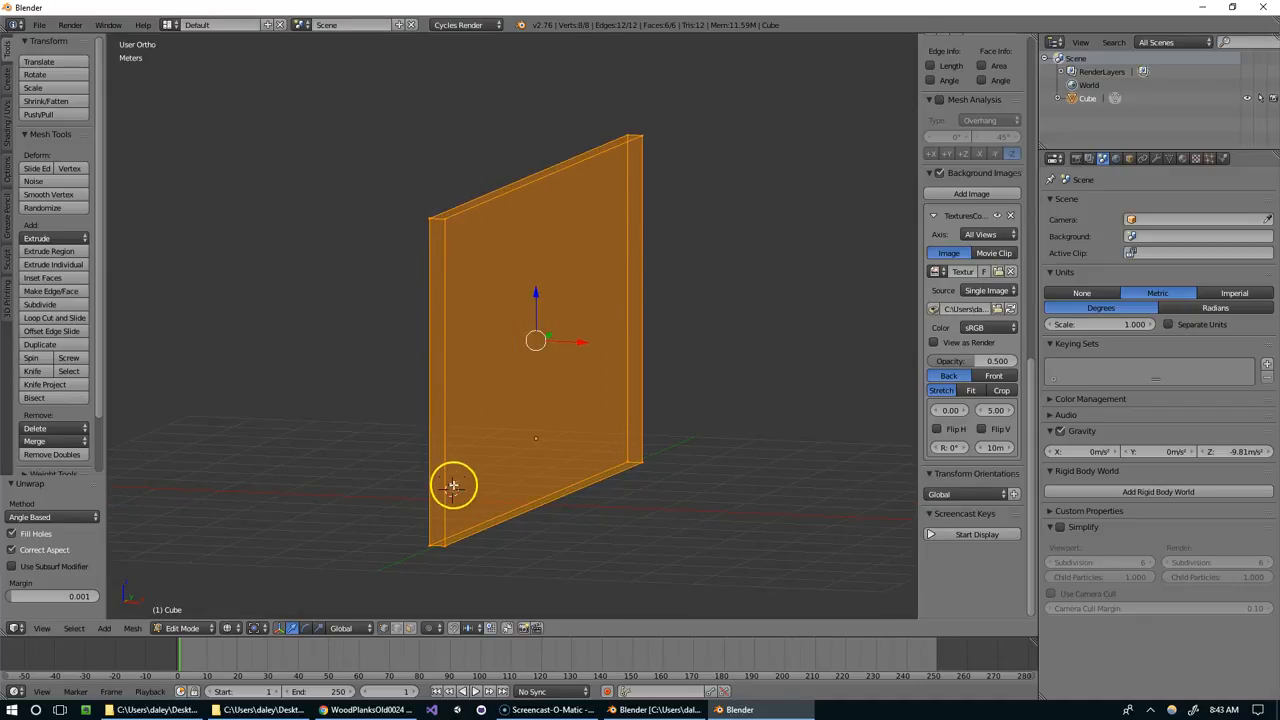
mouse_move(444, 247)
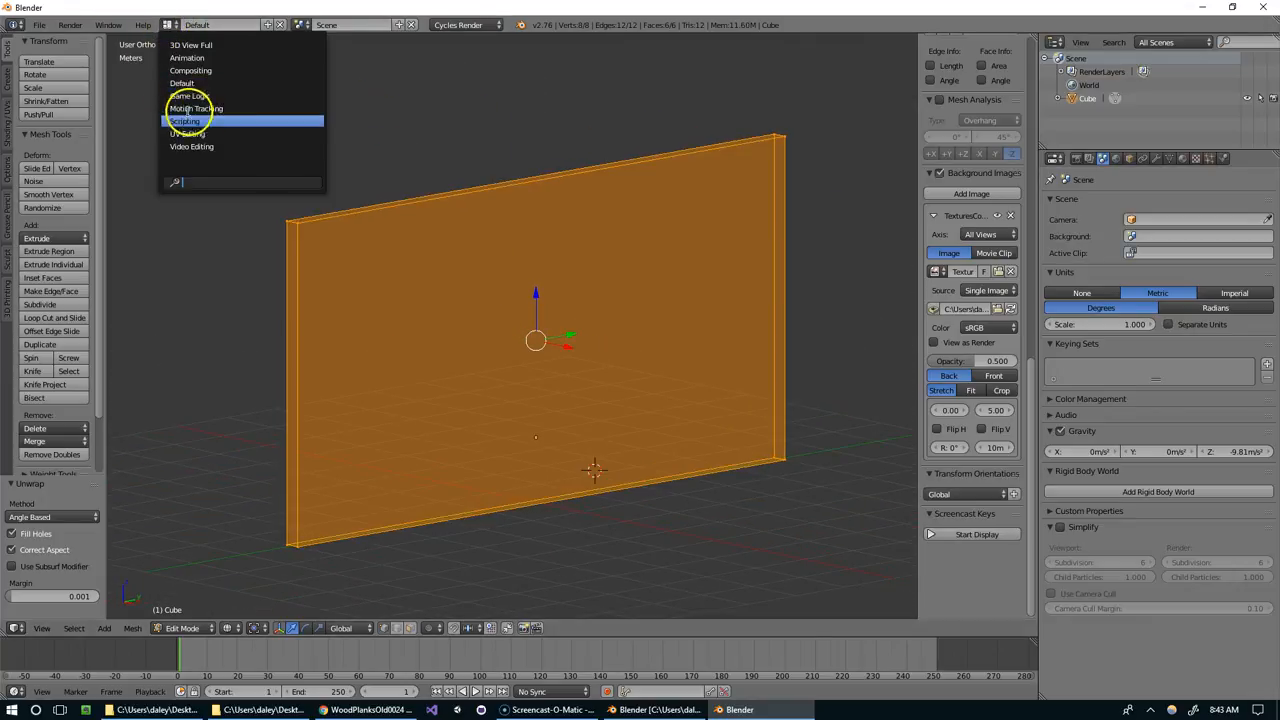
click(195, 108)
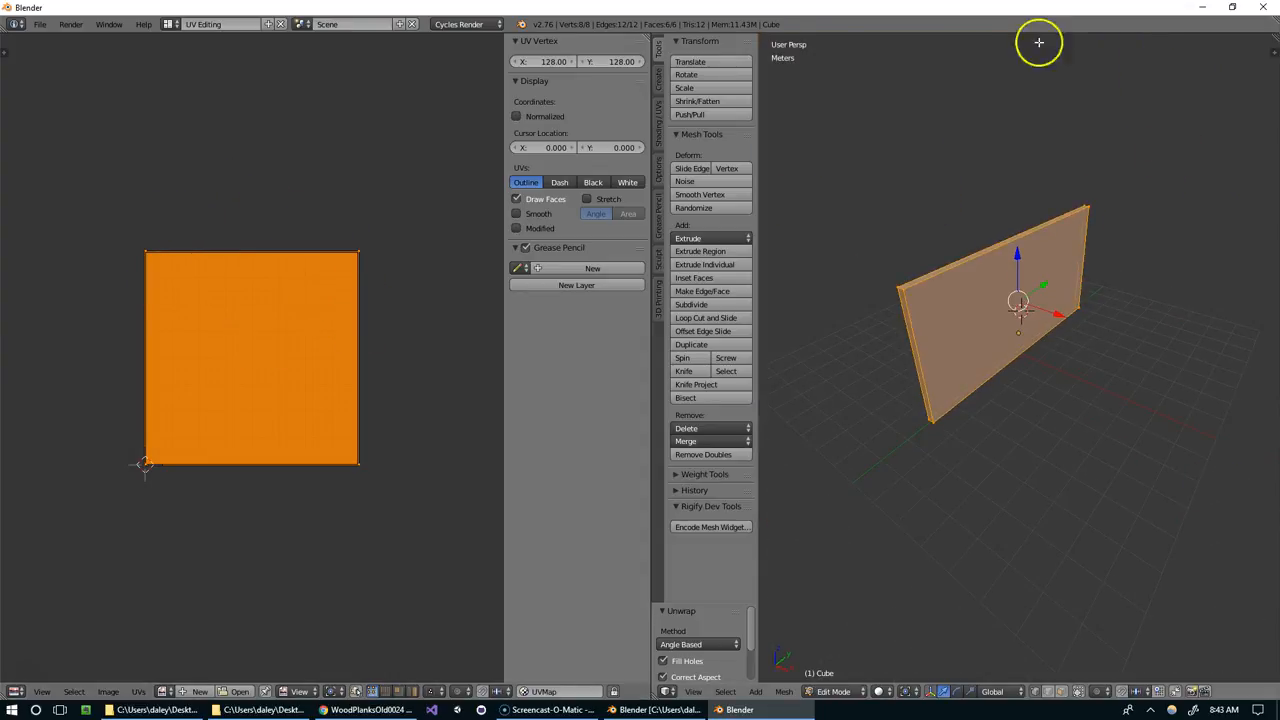
mouse_move(457, 416)
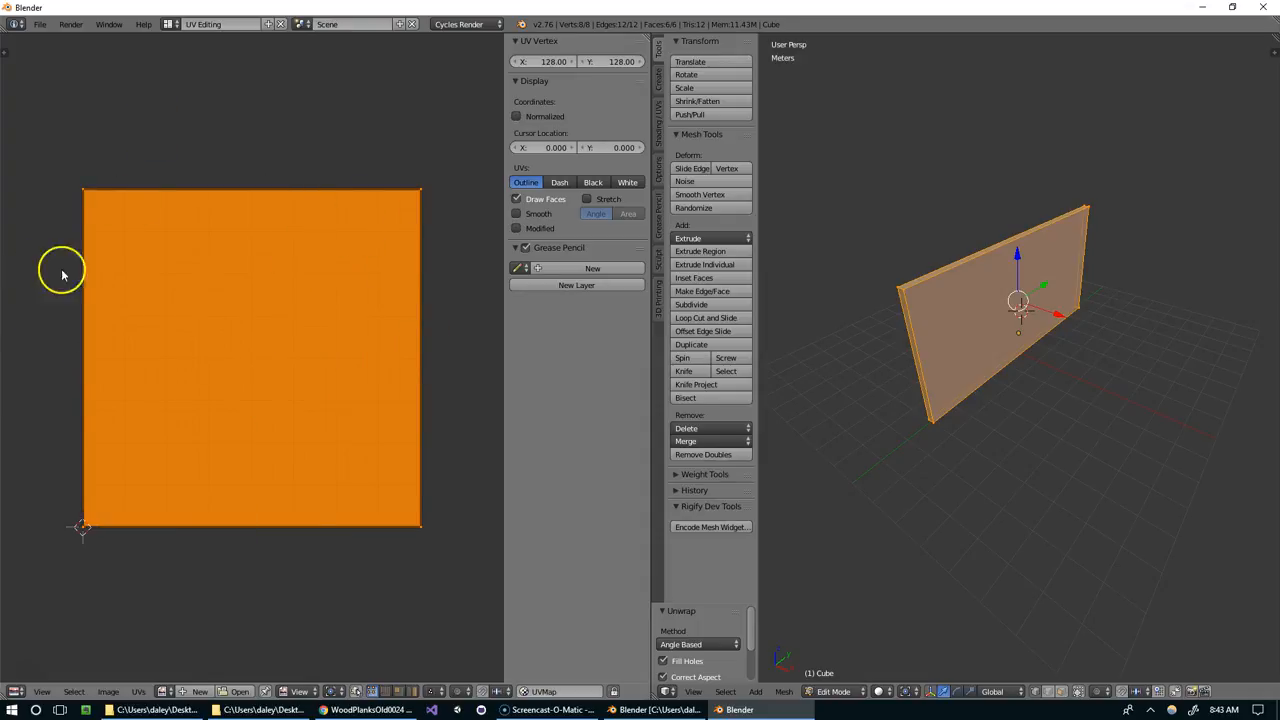
mouse_move(1057, 267)
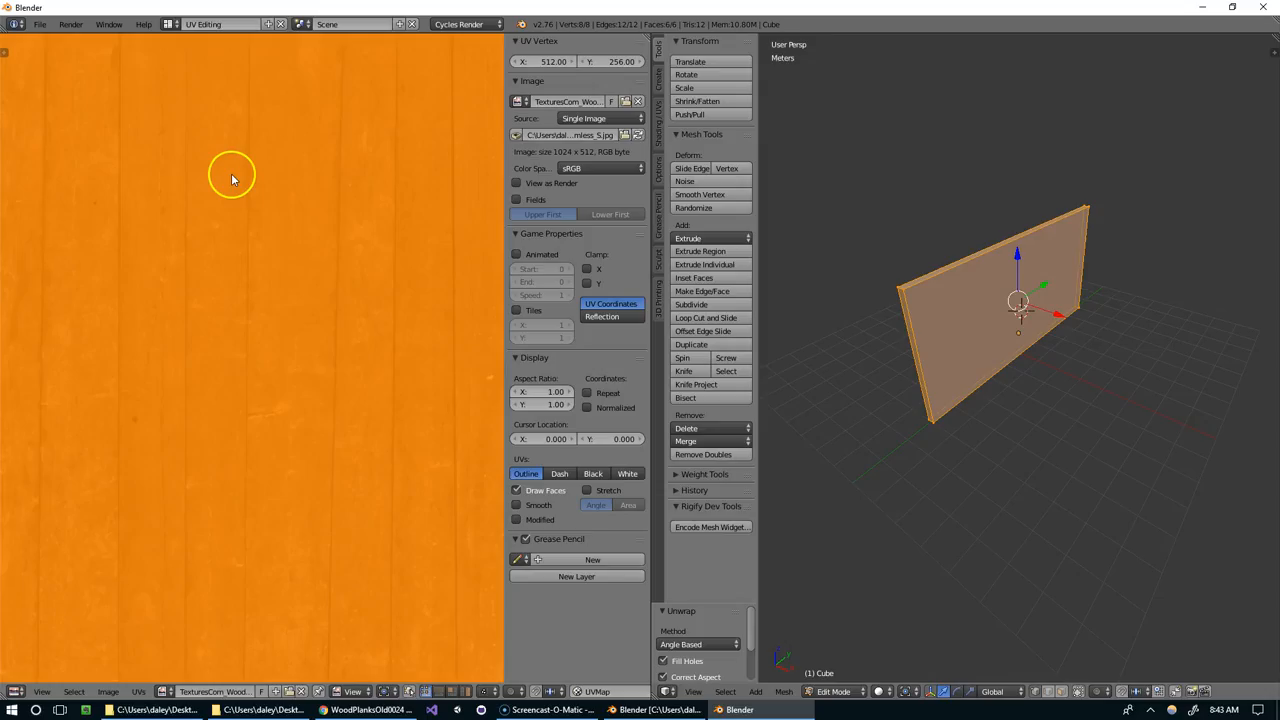
click(107, 691)
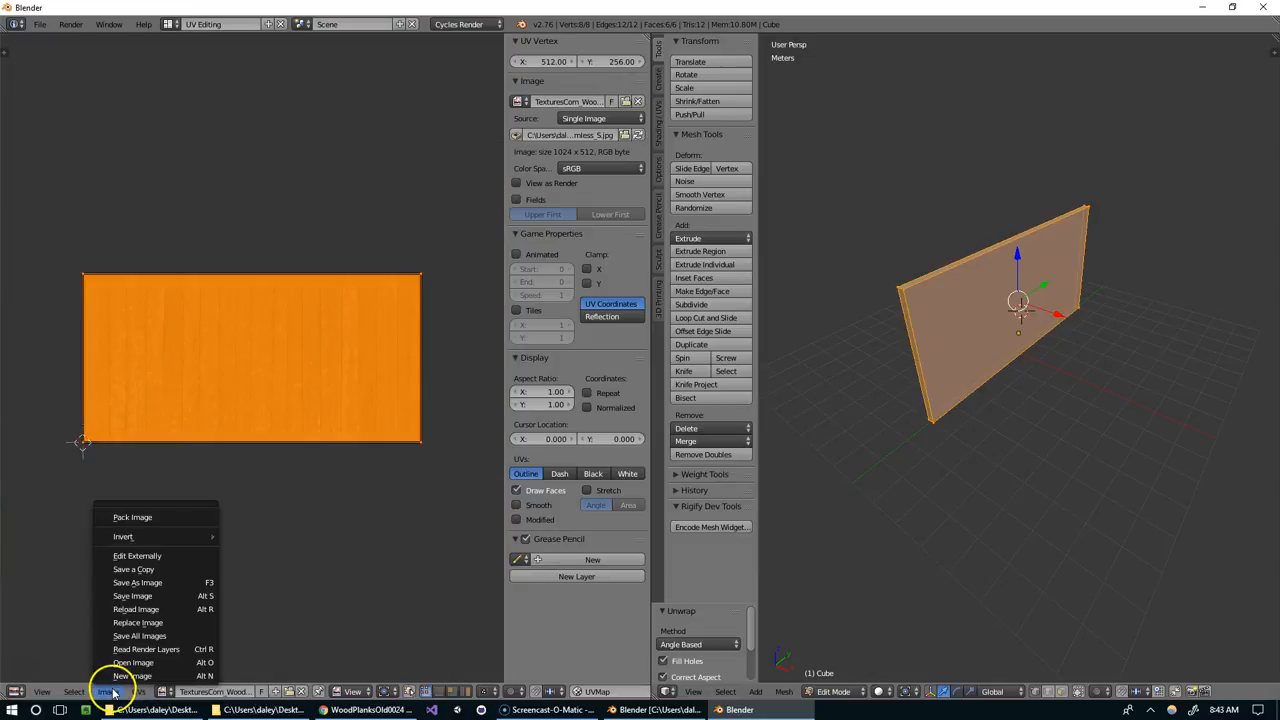
mouse_move(132, 663)
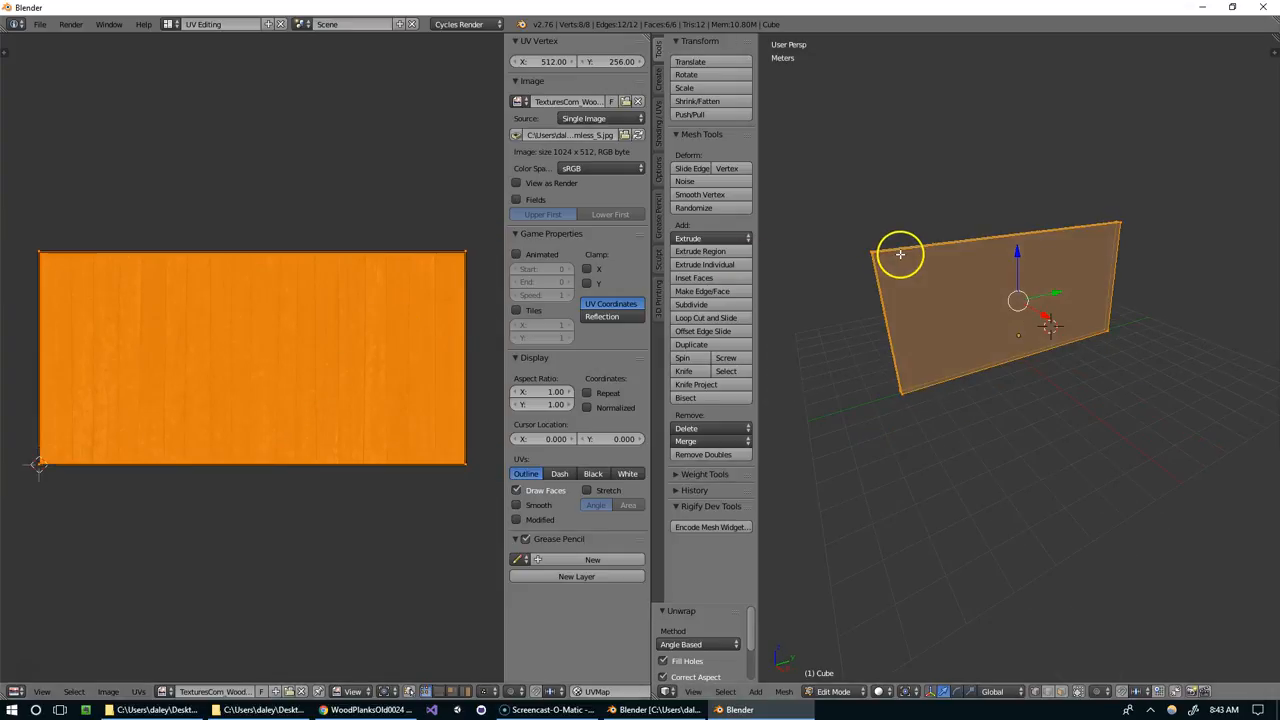
click(888, 691)
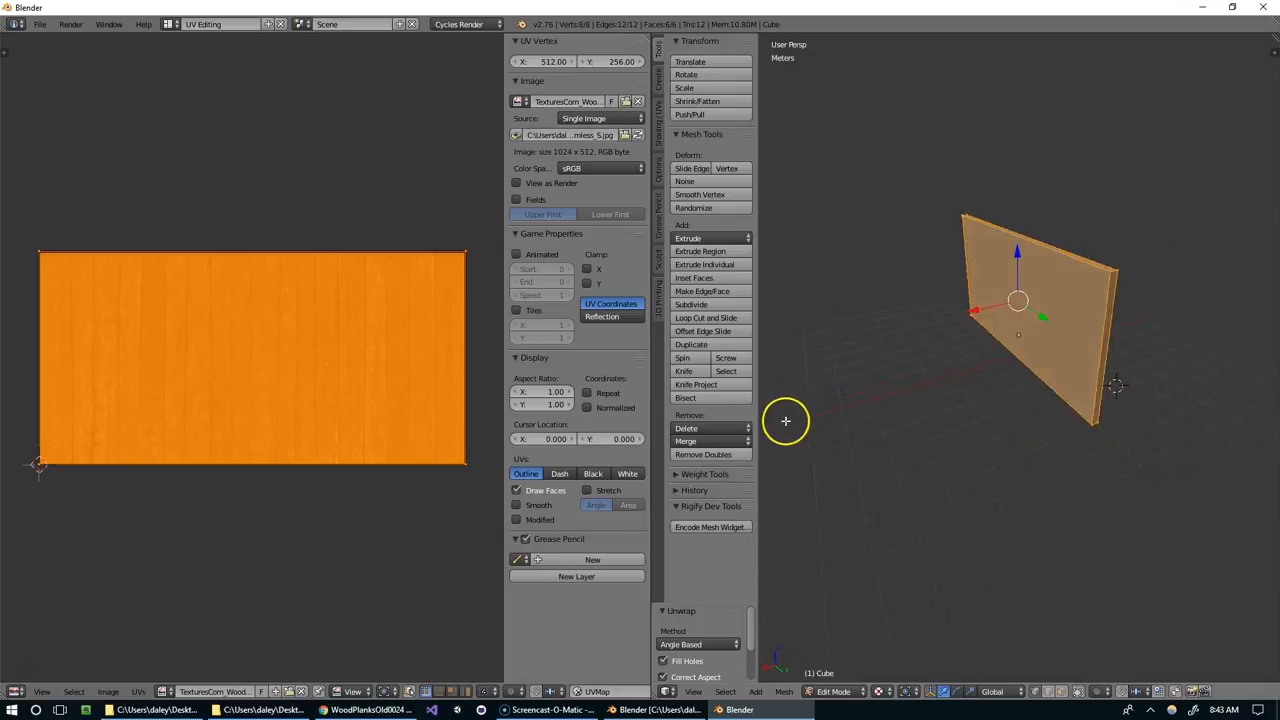
Switch to the Compositing node layout for the 1024×512 plank Image Texture node, then reopen the layout list
click(172, 18)
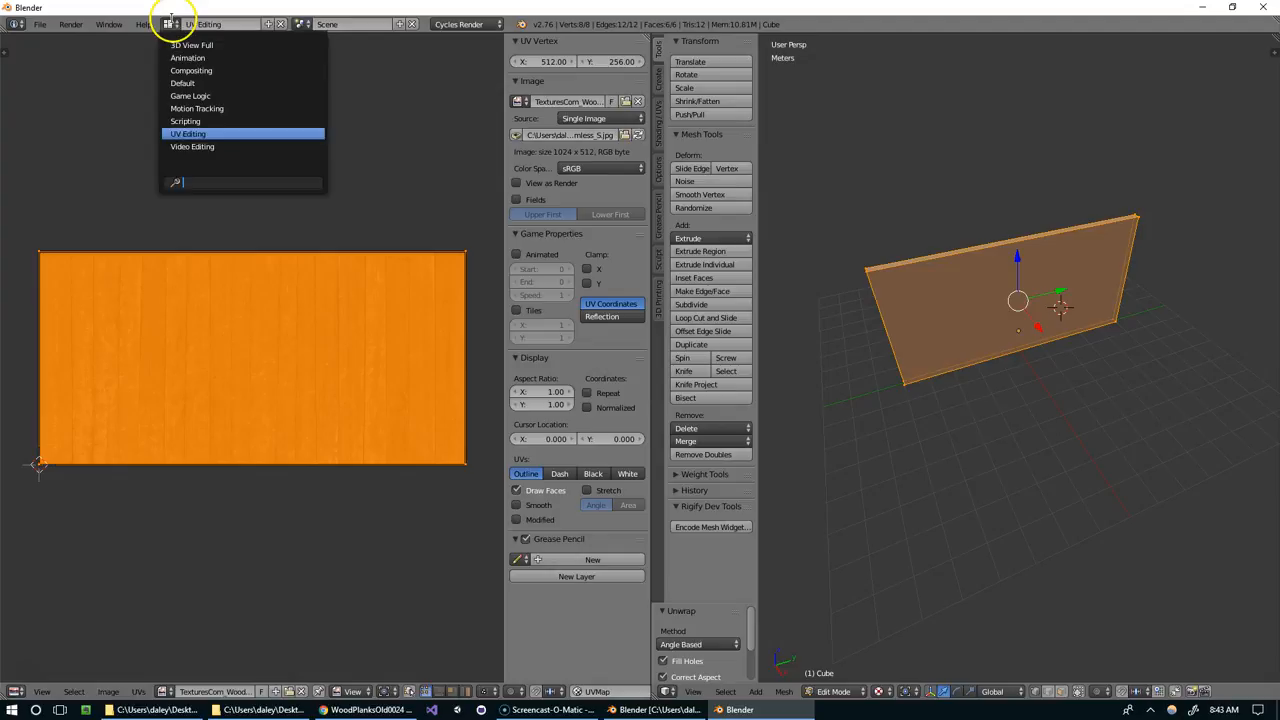
mouse_move(432, 22)
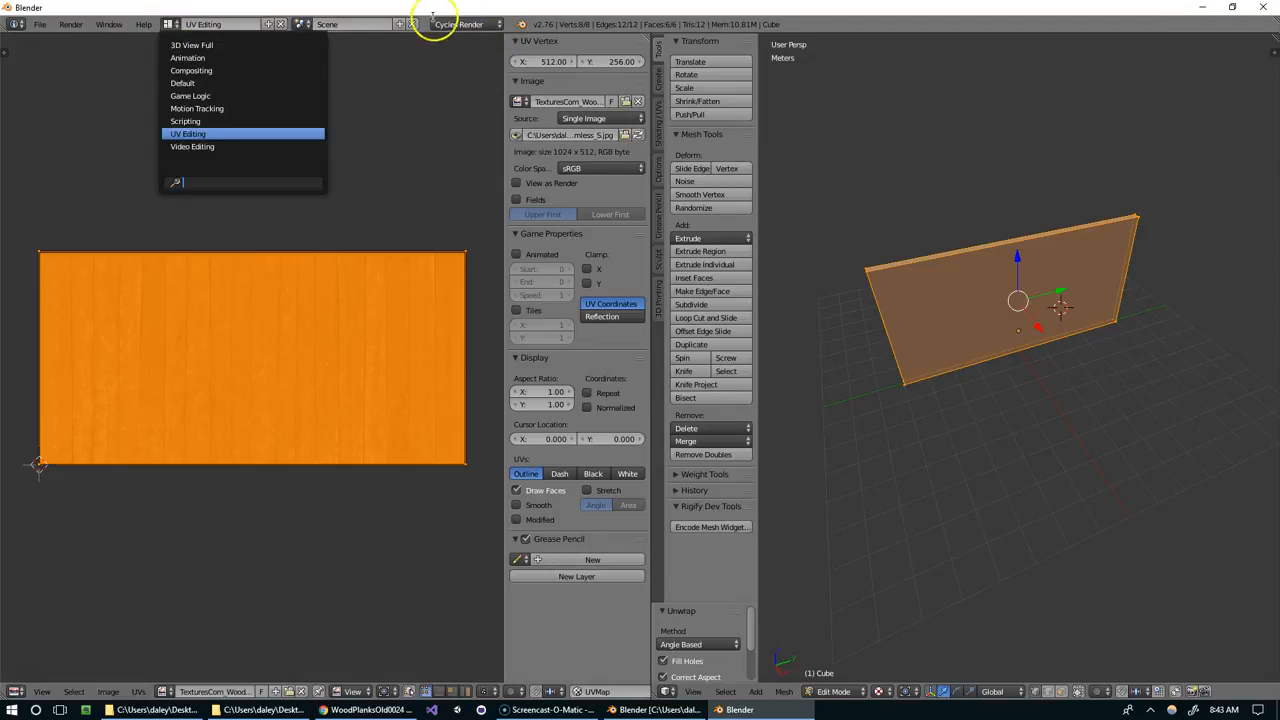
mouse_move(200, 57)
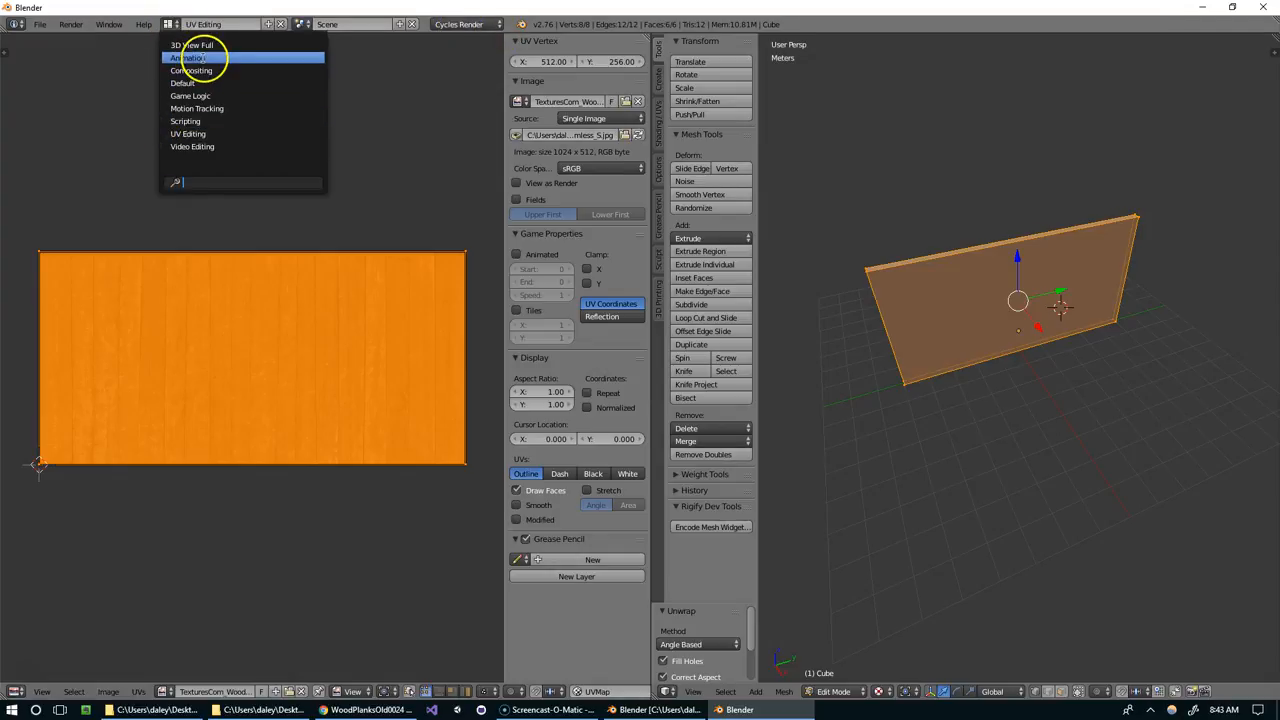
click(189, 70)
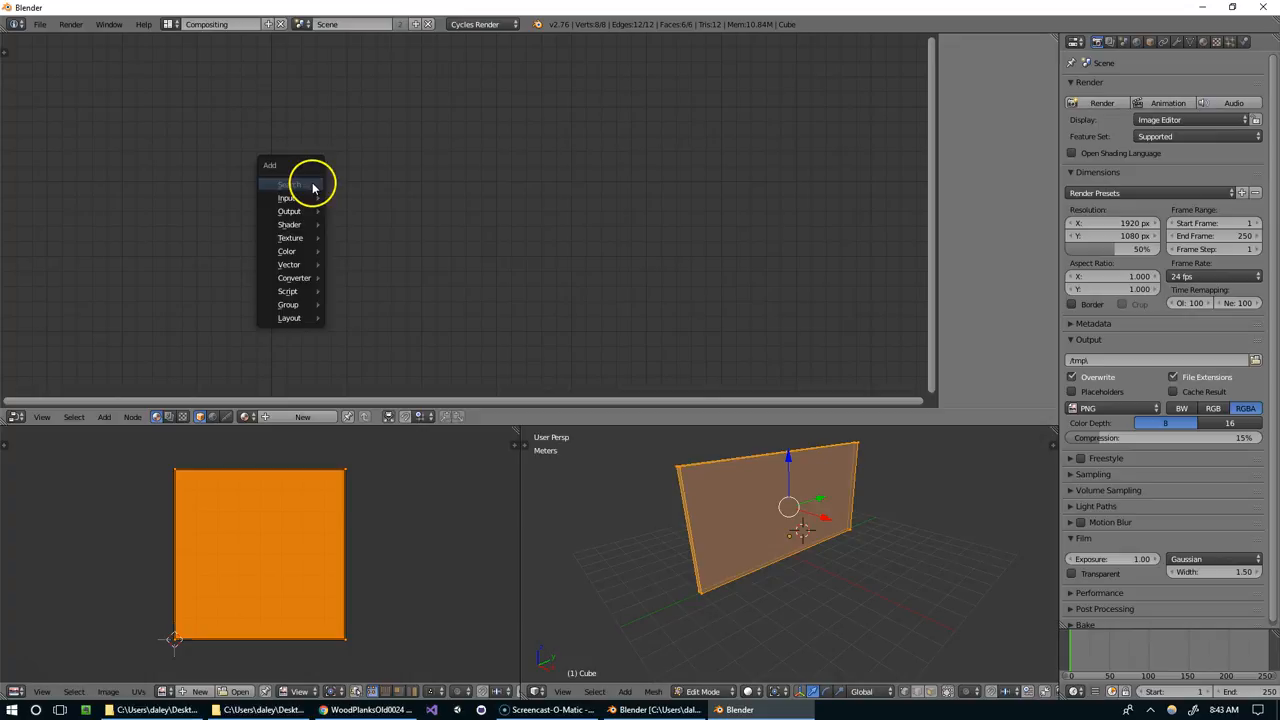
mouse_move(290, 251)
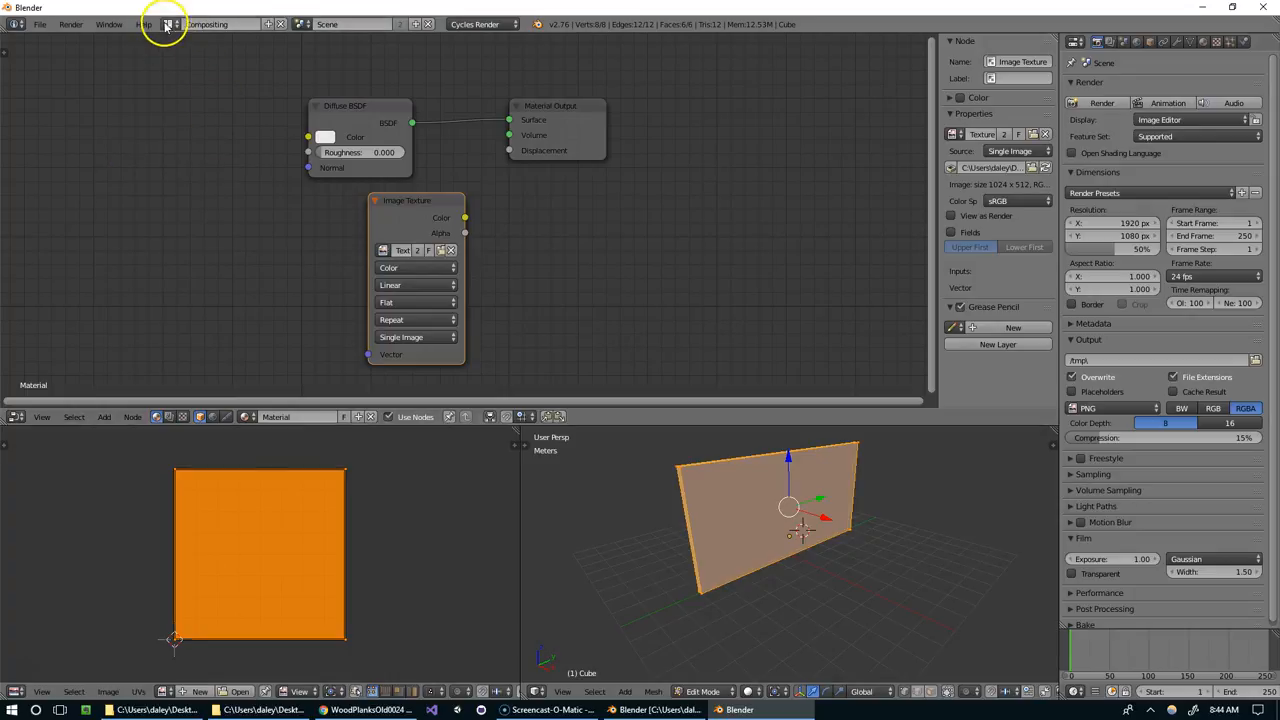
click(207, 24)
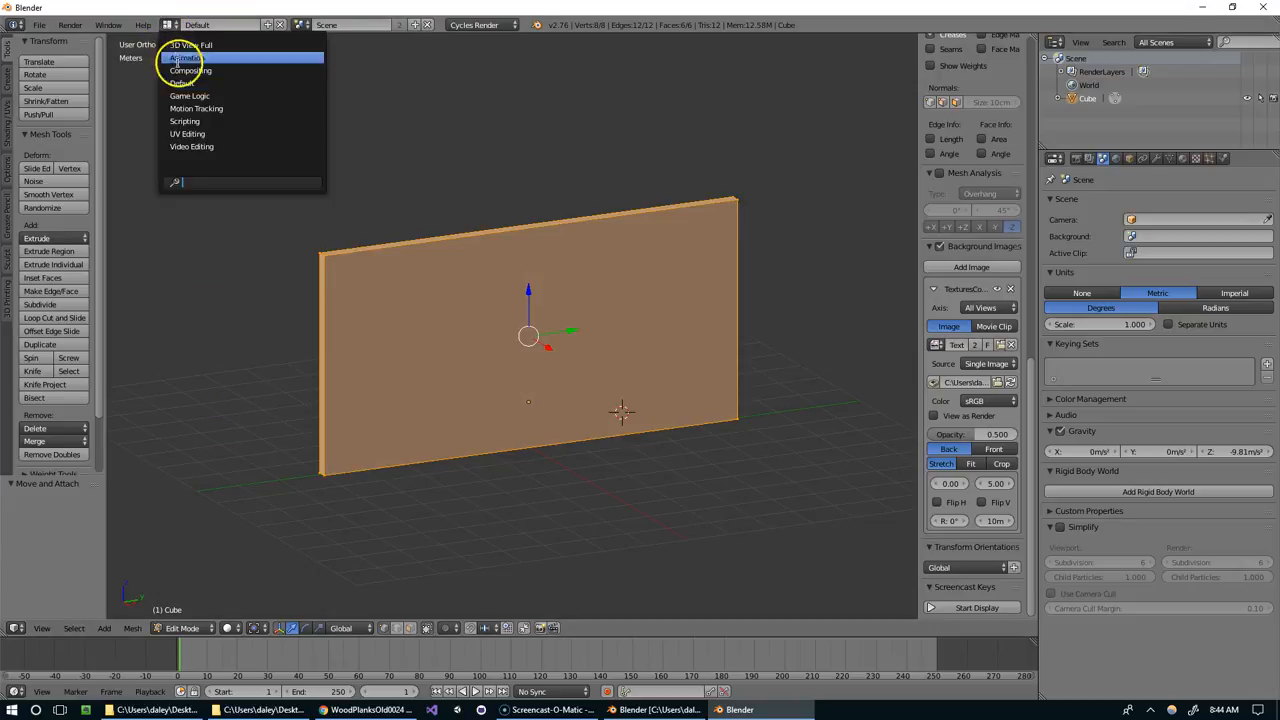
mouse_move(186, 133)
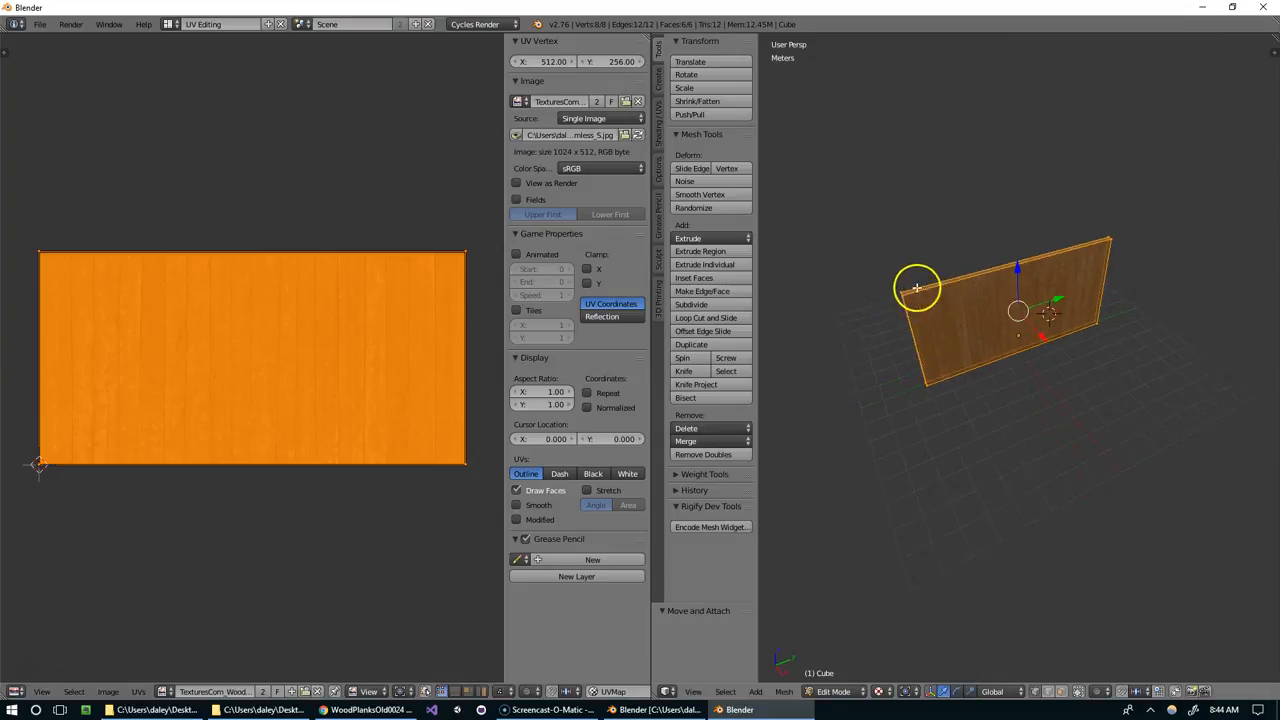
Exit Edit Mode and orbit to see the full-colour wood planks on the wall
key(Tab)
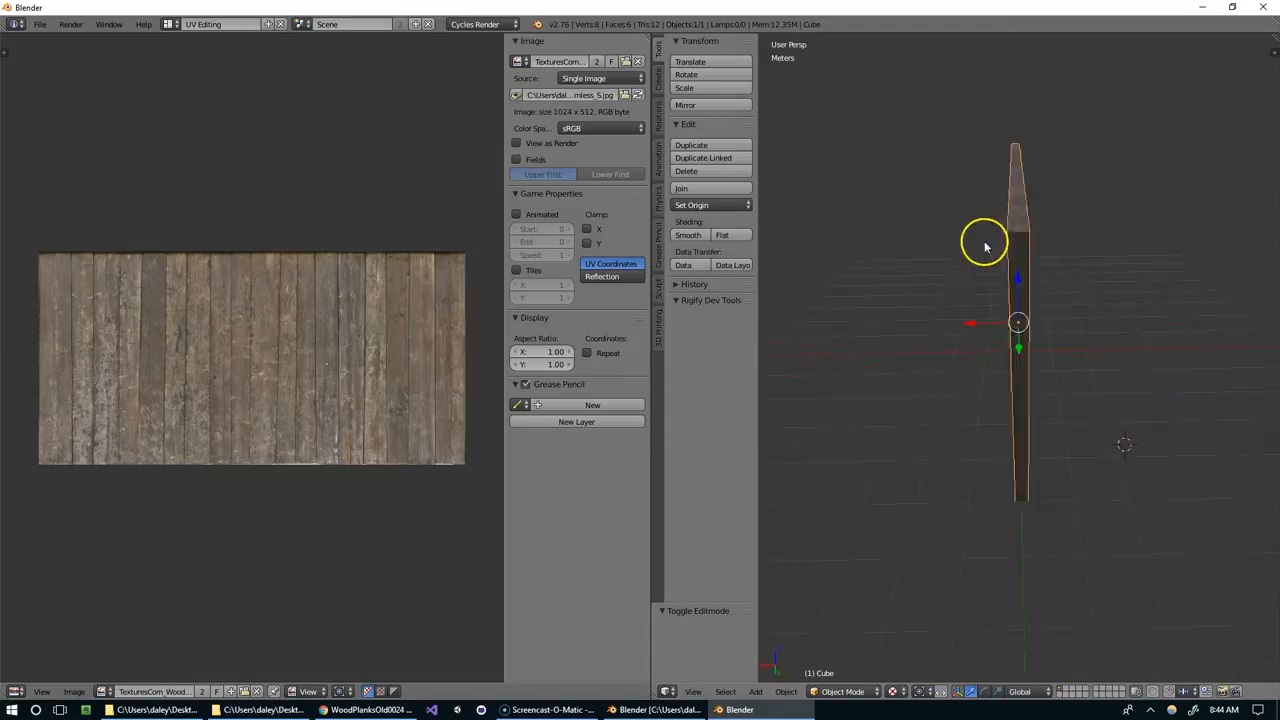
drag(985, 247, 922, 343)
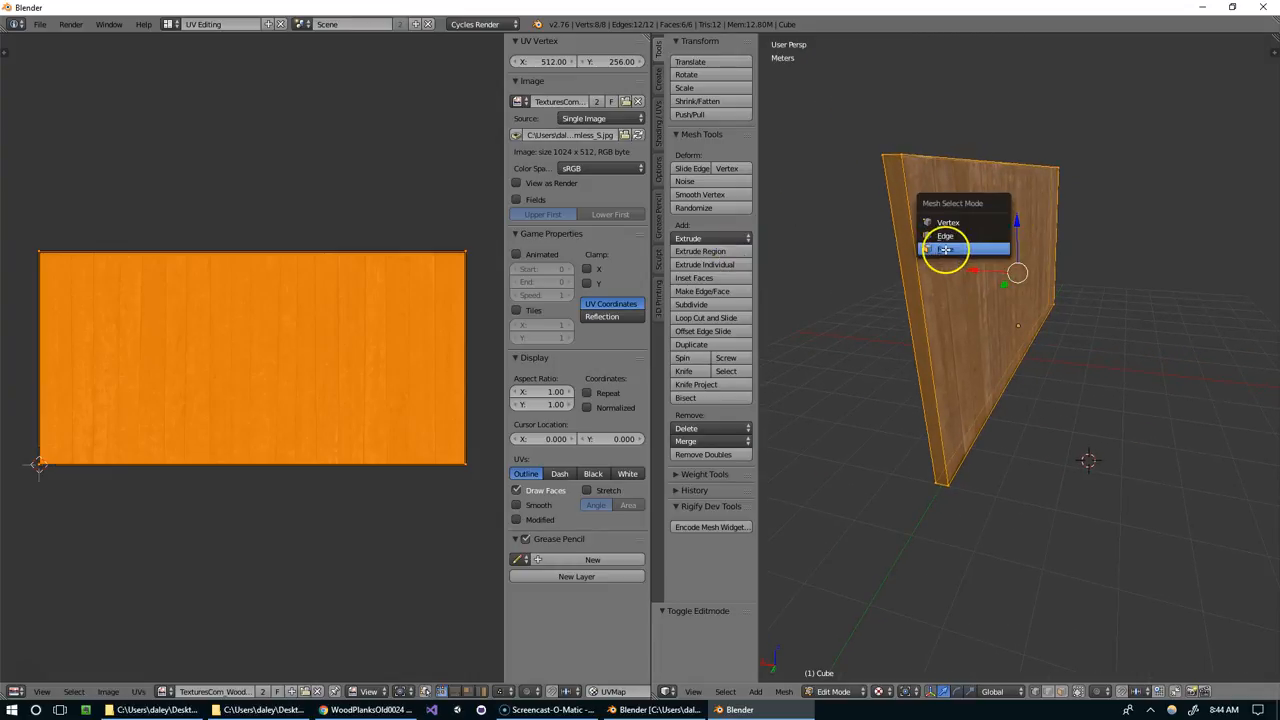
click(946, 249)
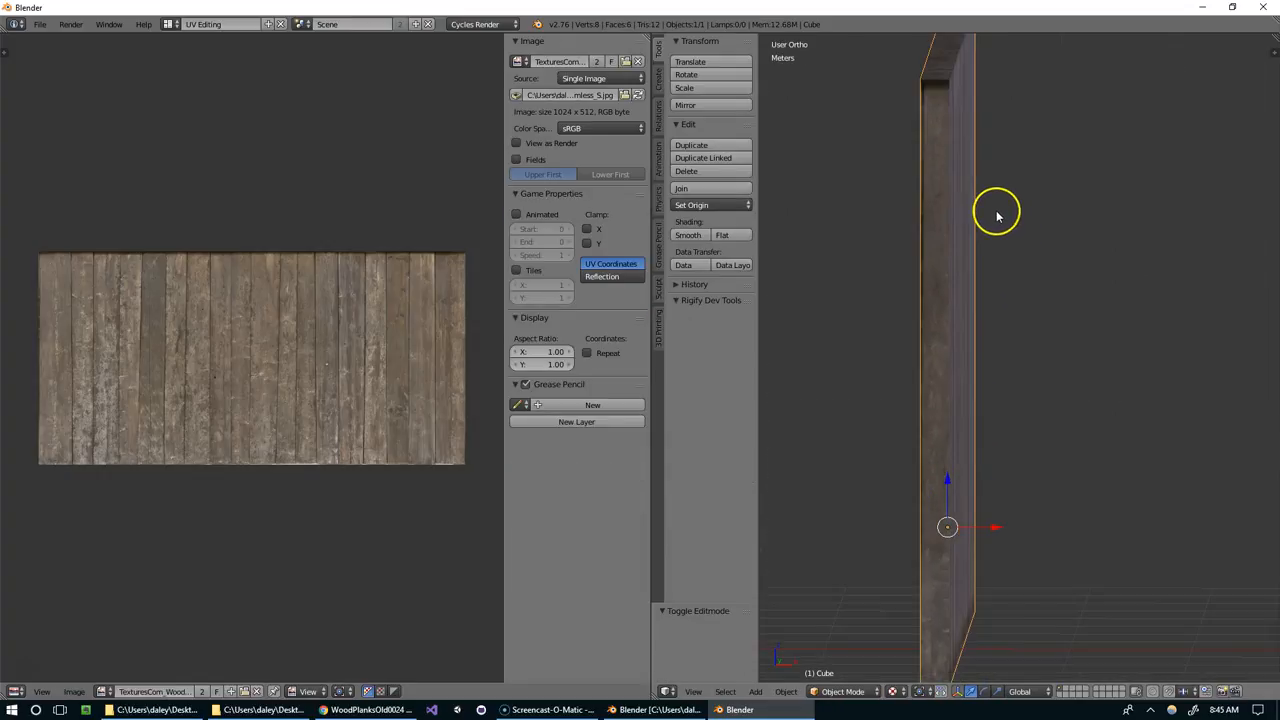
drag(996, 216, 914, 236)
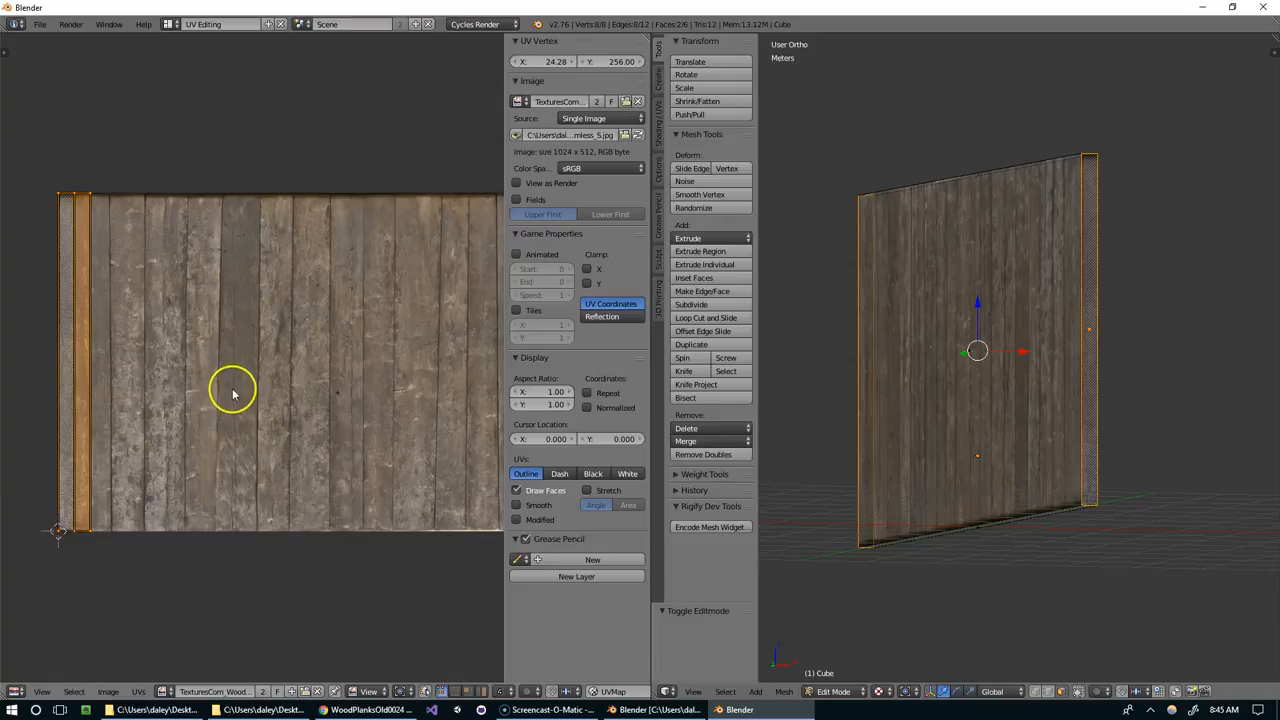
drag(233, 394, 420, 394)
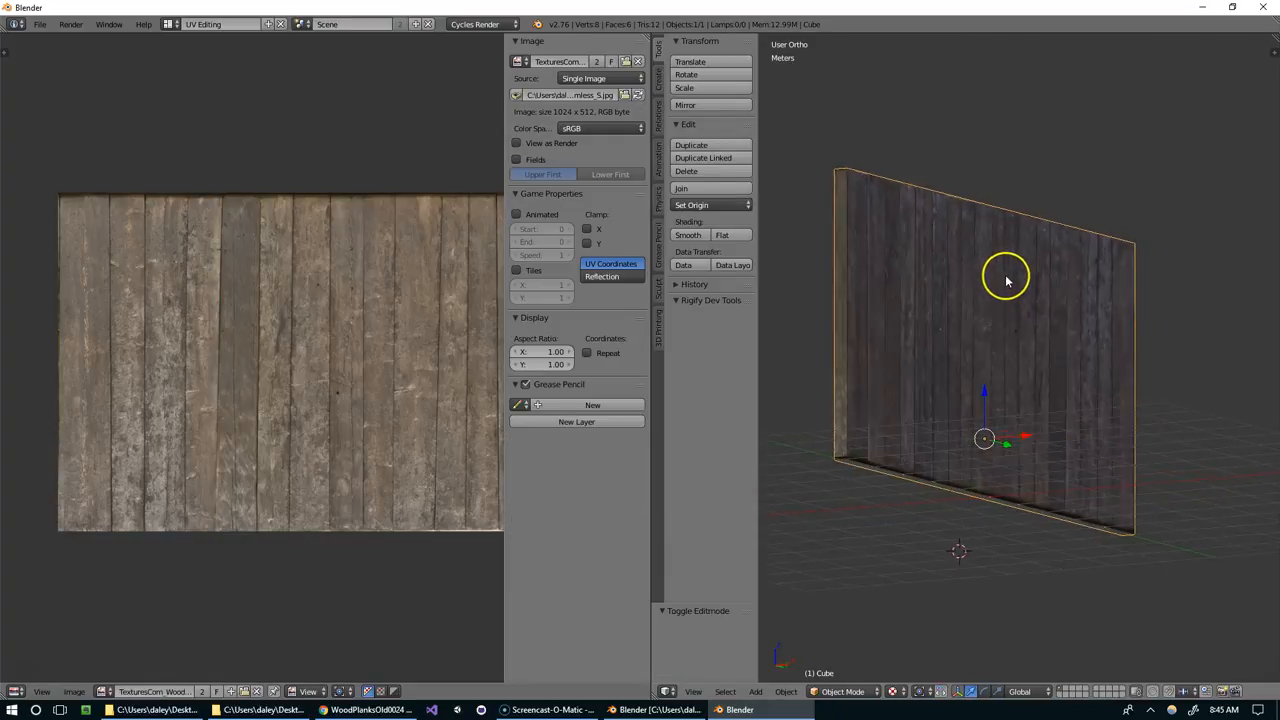
drag(1007, 280, 980, 297)
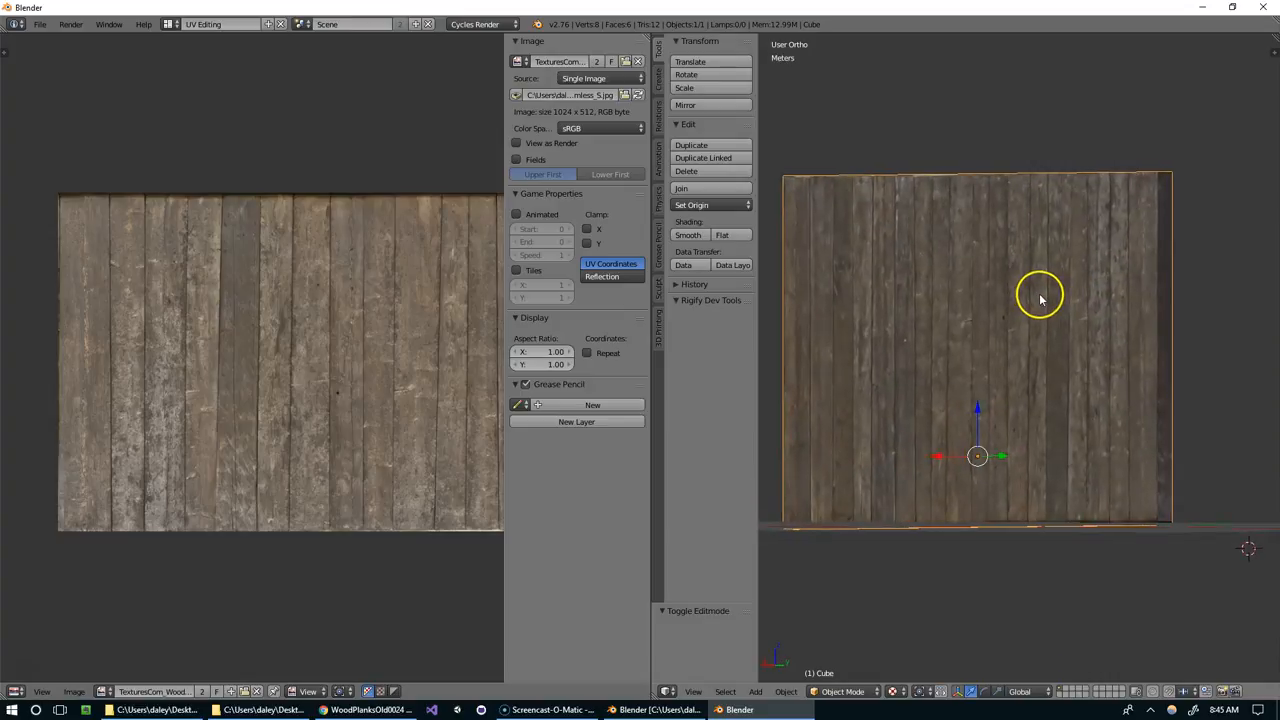
drag(1040, 300, 1095, 328)
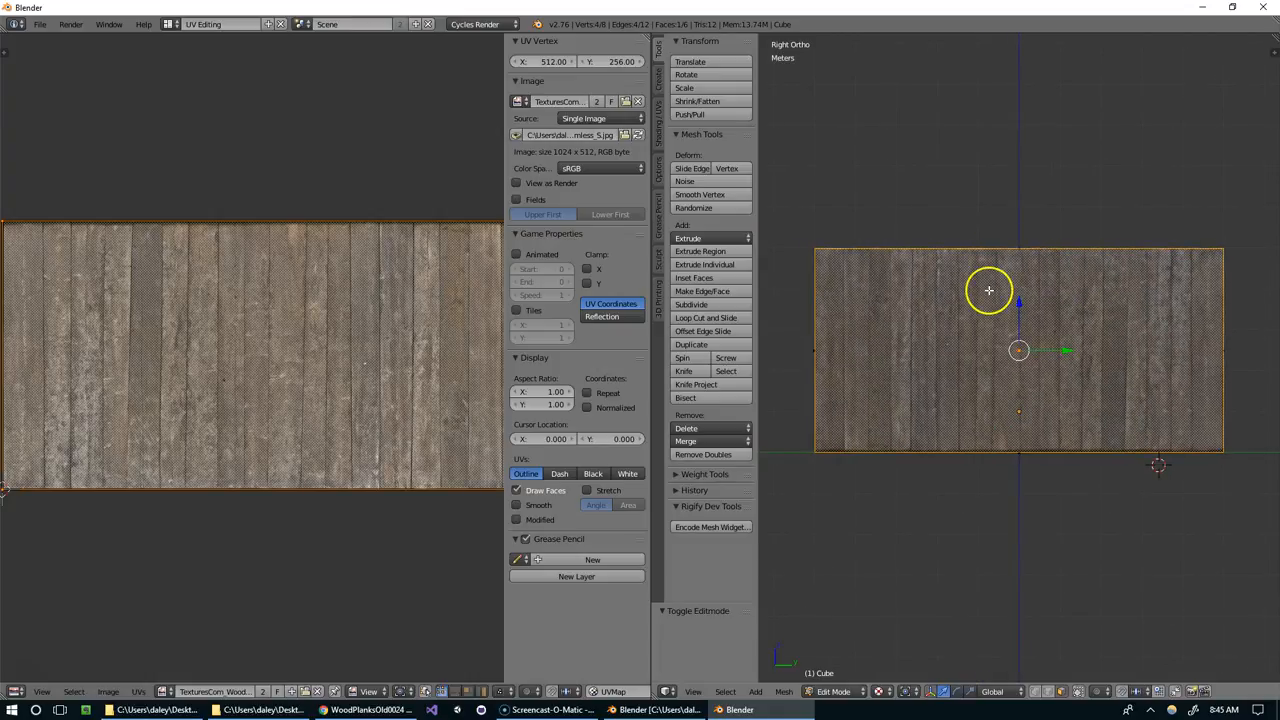
Orbit around the re-unwrapped wall, checking the planks along its face and end
drag(990, 290, 1160, 355)
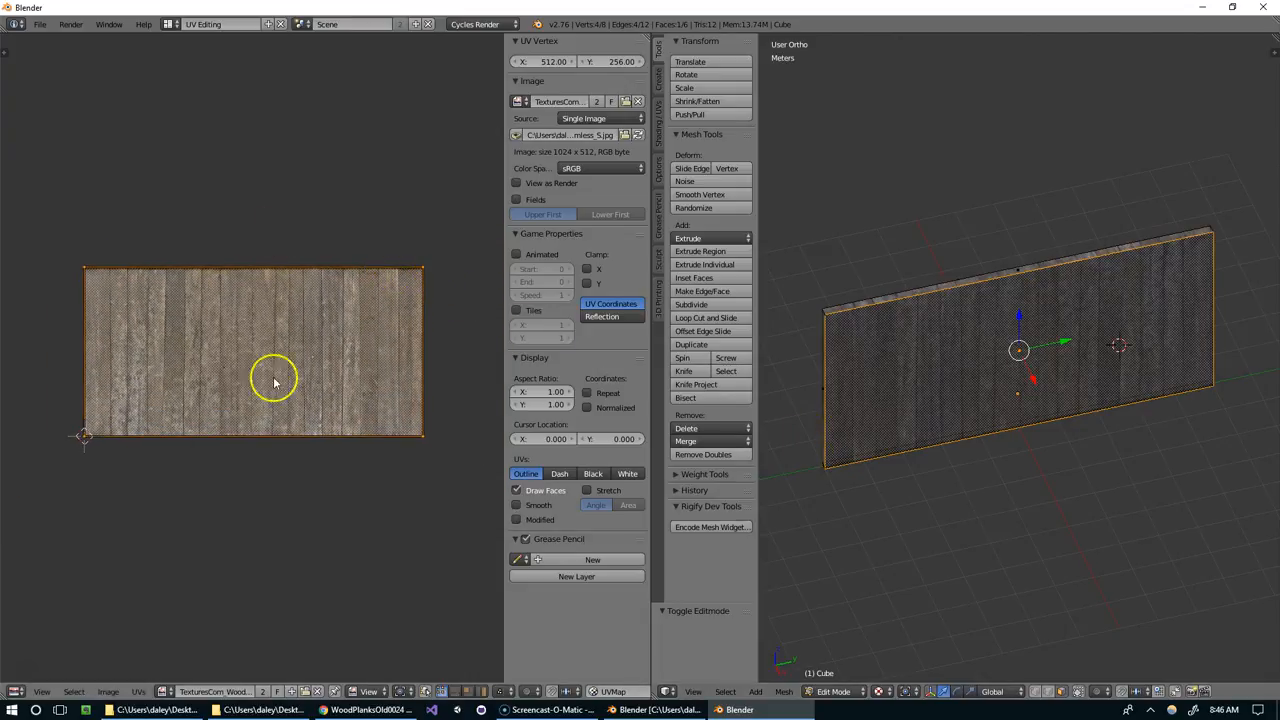
mouse_move(375, 333)
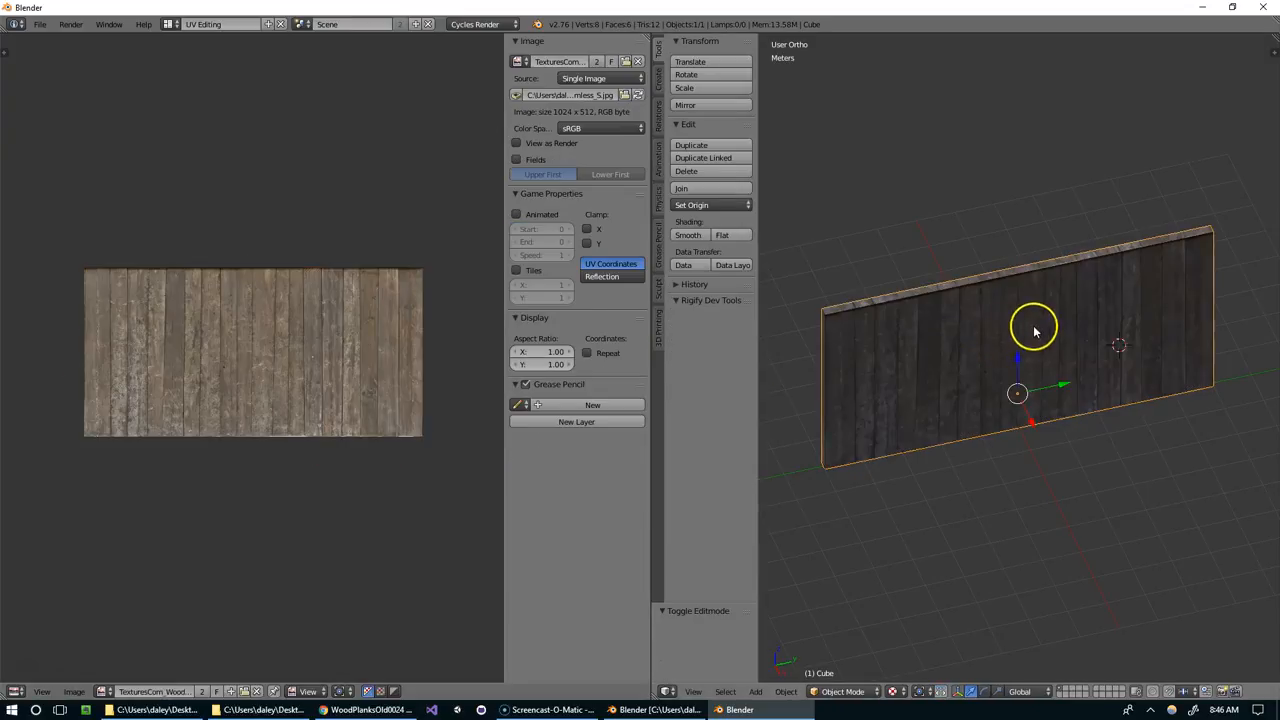
drag(1035, 331, 880, 310)
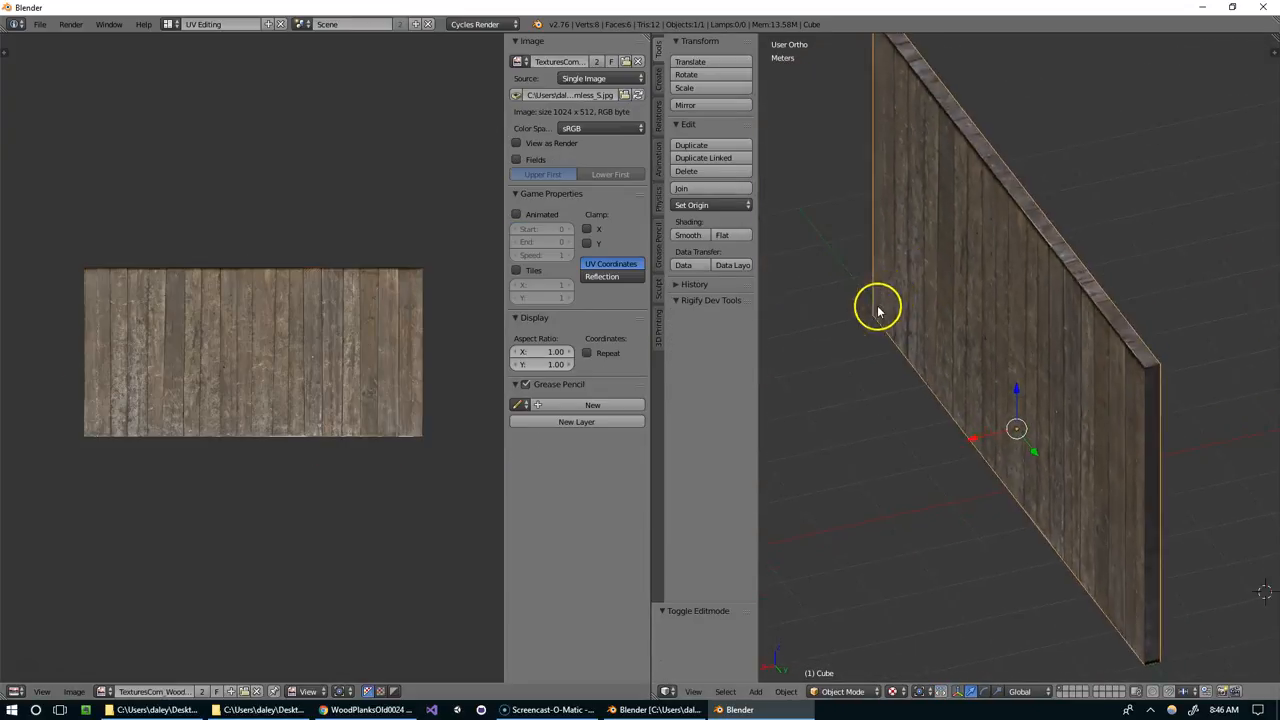
drag(878, 308, 1115, 358)
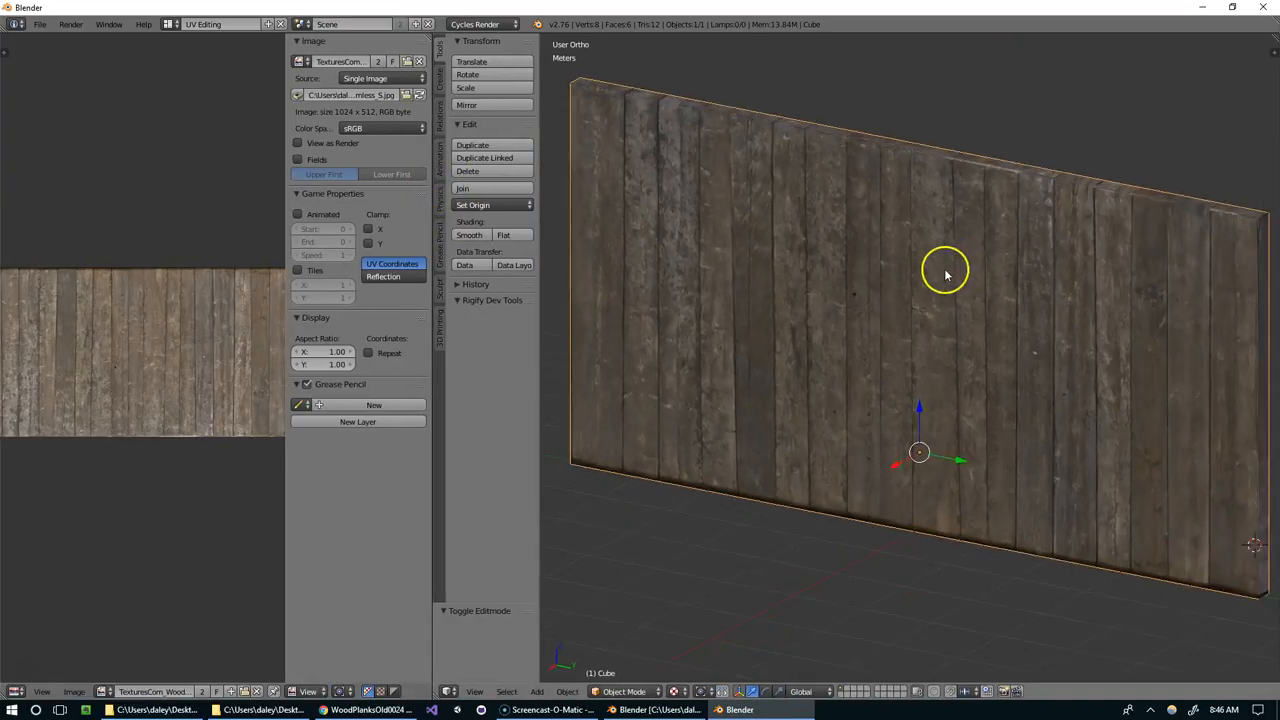
drag(945, 275, 900, 150)
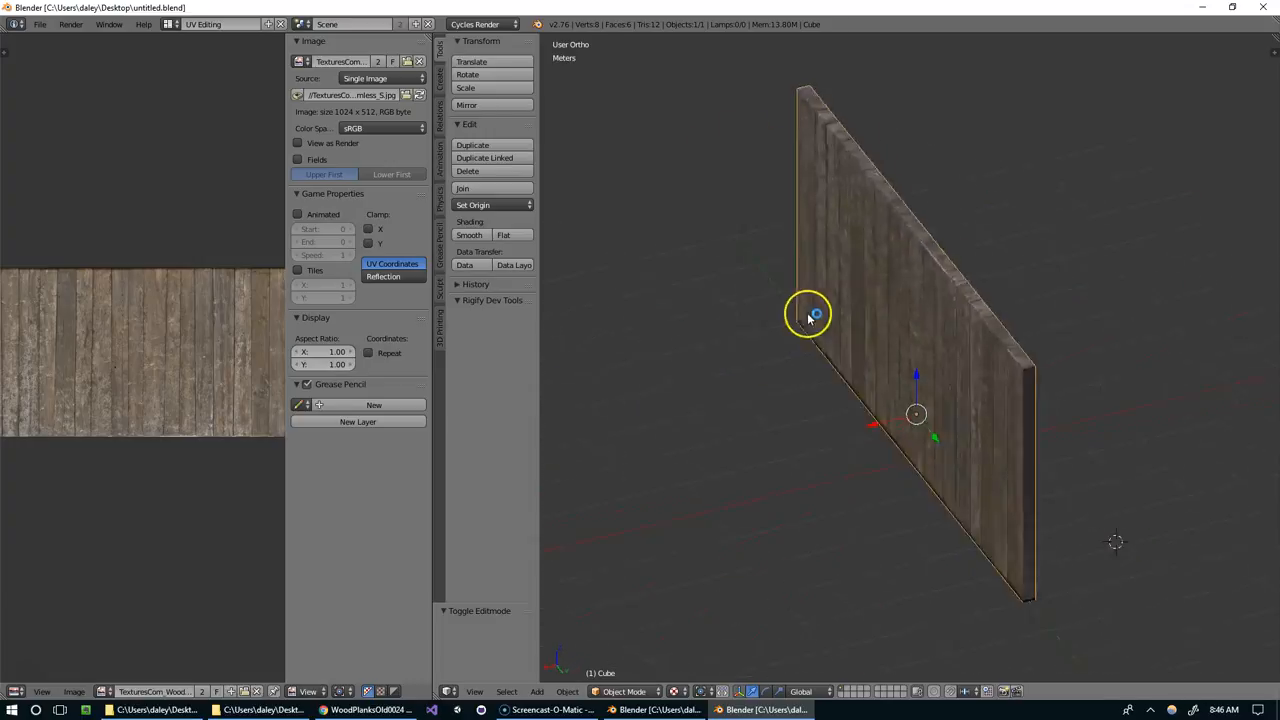
Orbit around the plank-textured wall, viewing its planked front from several angles
drag(810, 315, 745, 265)
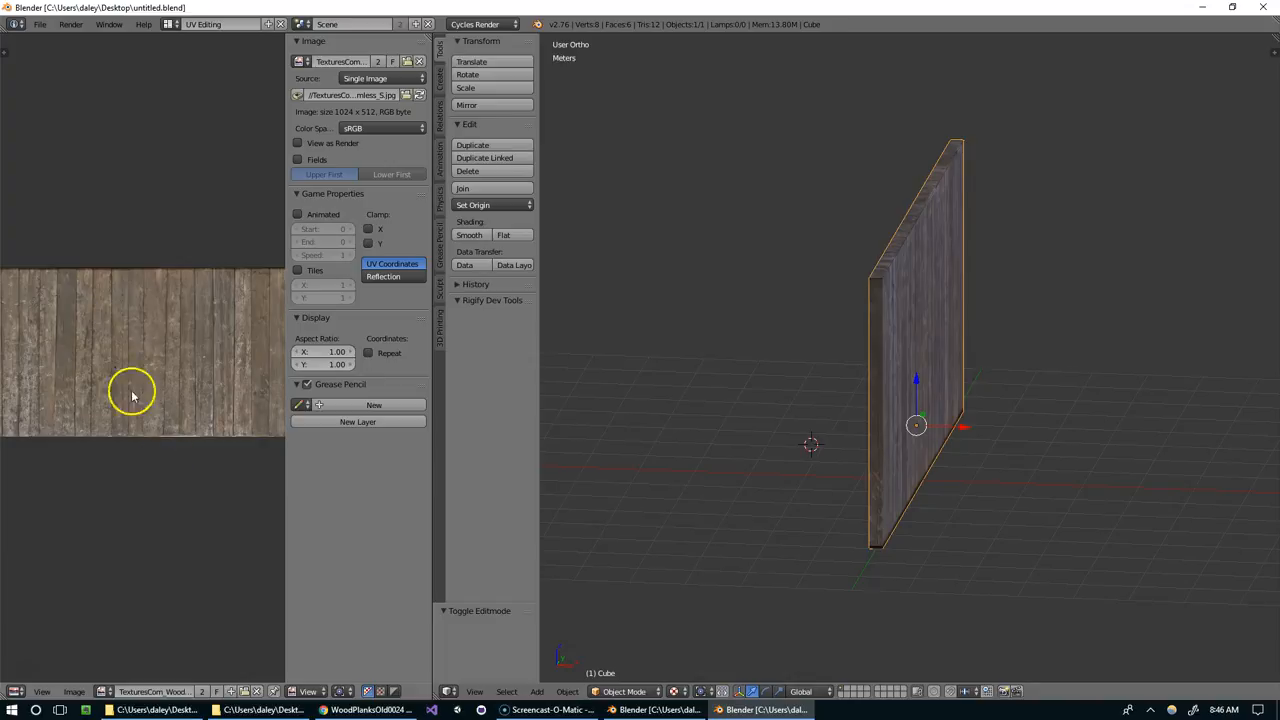
mouse_move(75, 691)
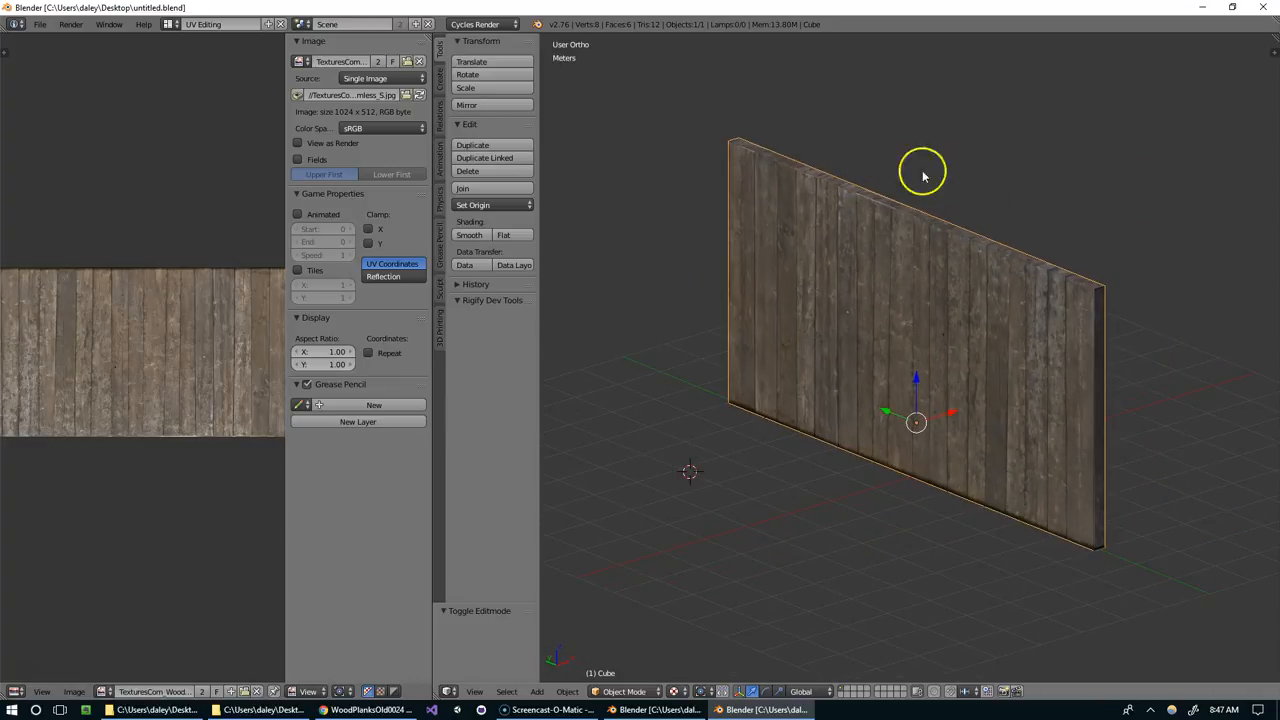
drag(920, 175, 820, 290)
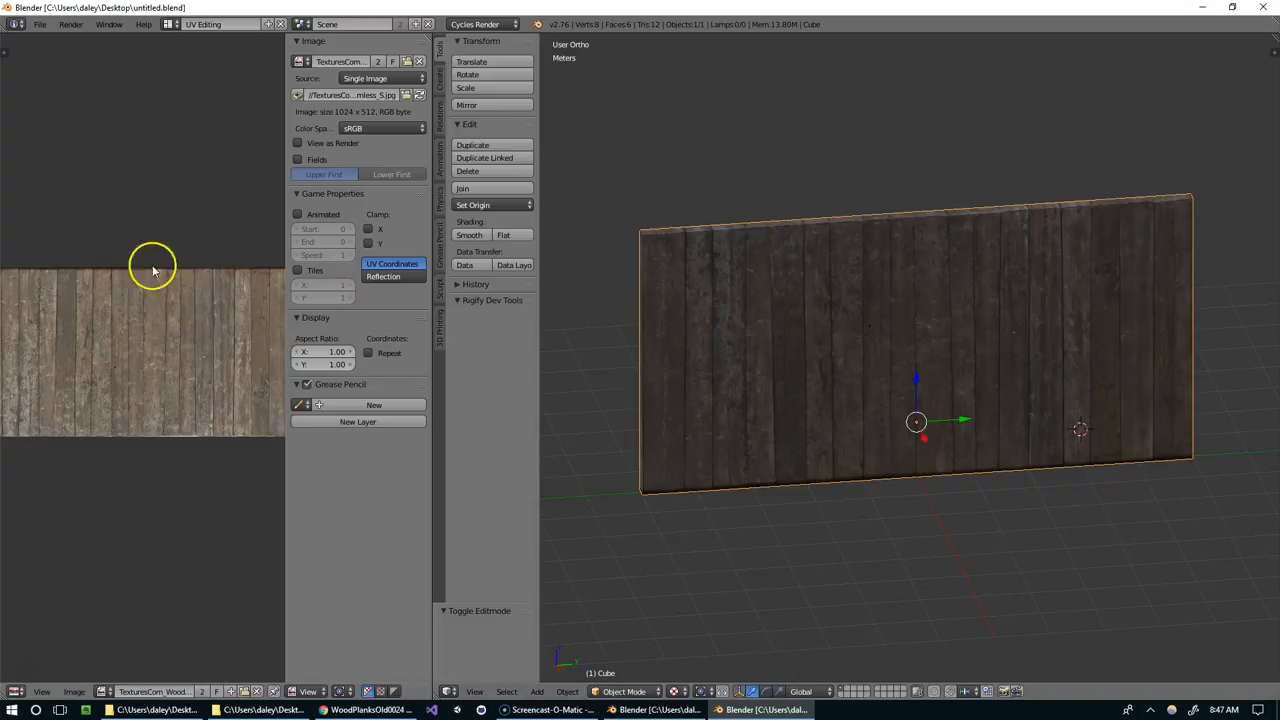
mouse_move(30, 340)
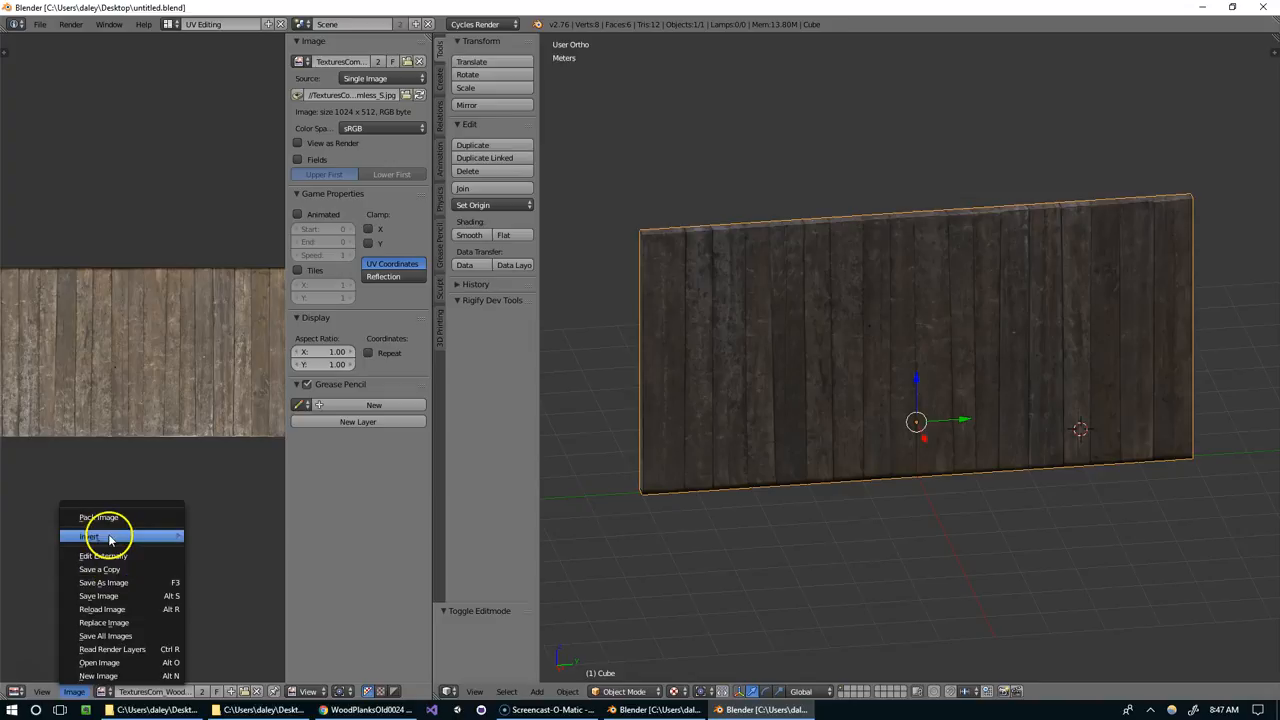
mouse_move(103, 582)
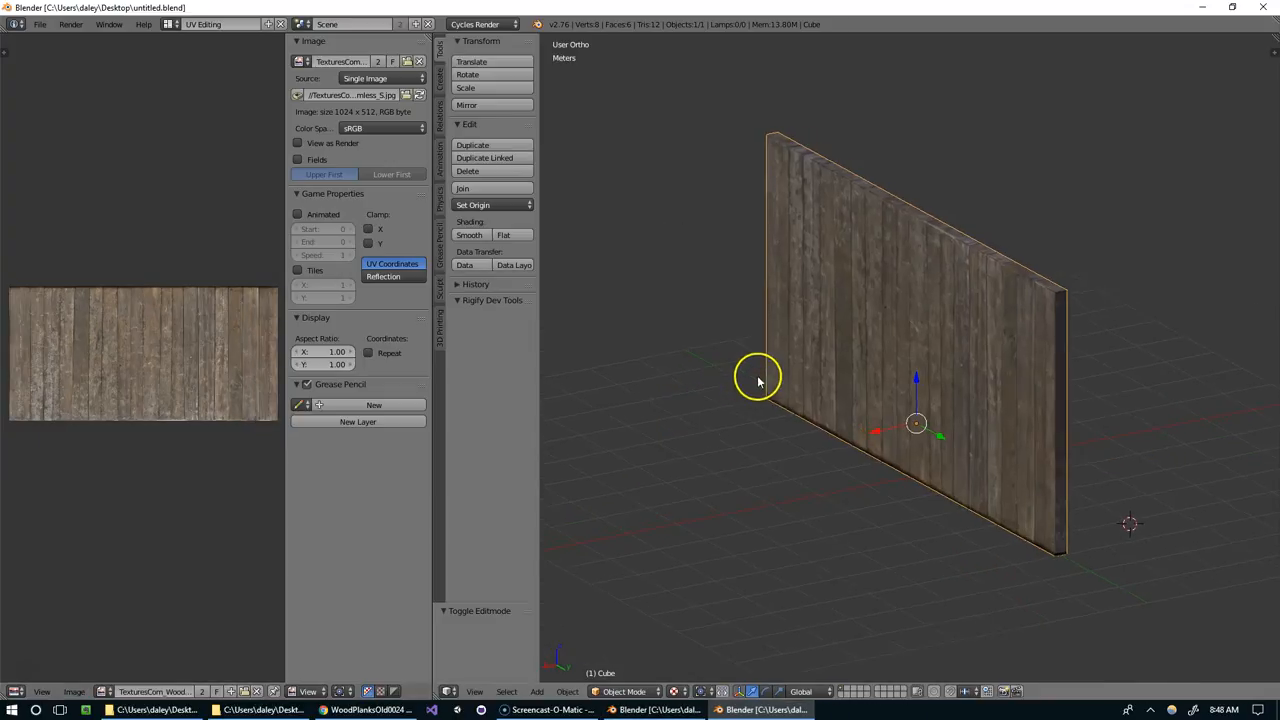
drag(758, 380, 940, 325)
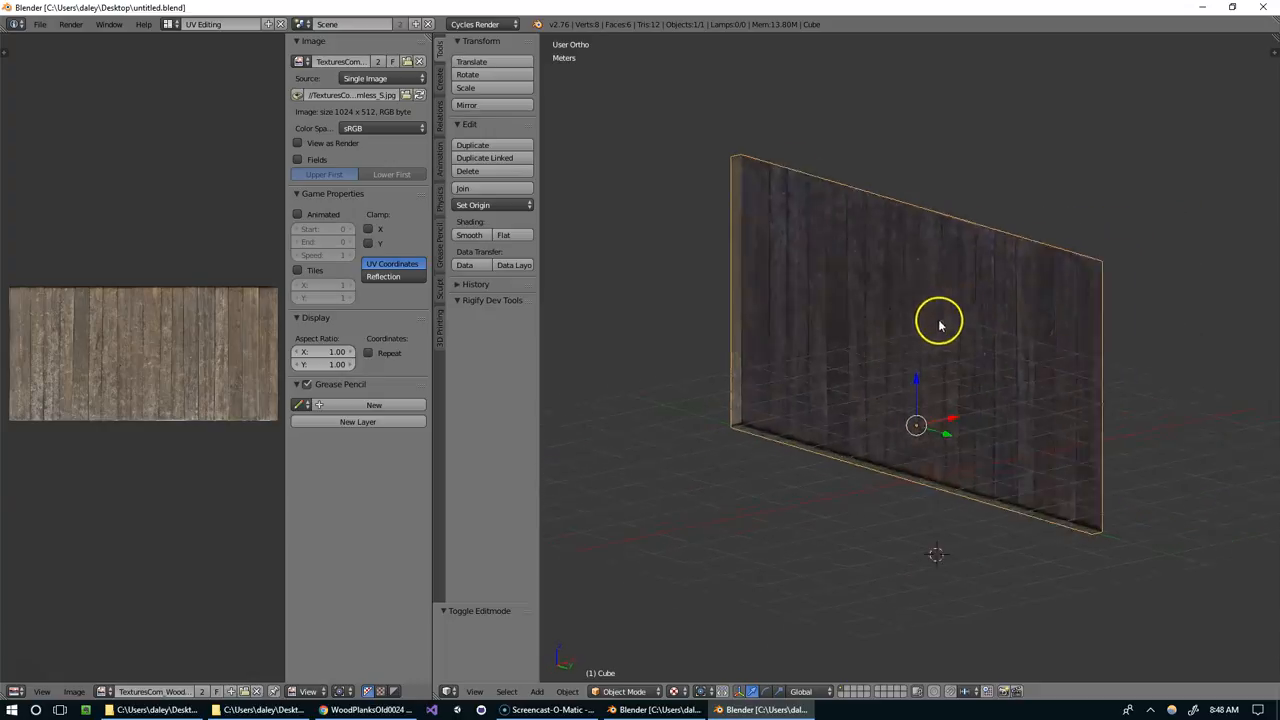
drag(940, 325, 830, 378)
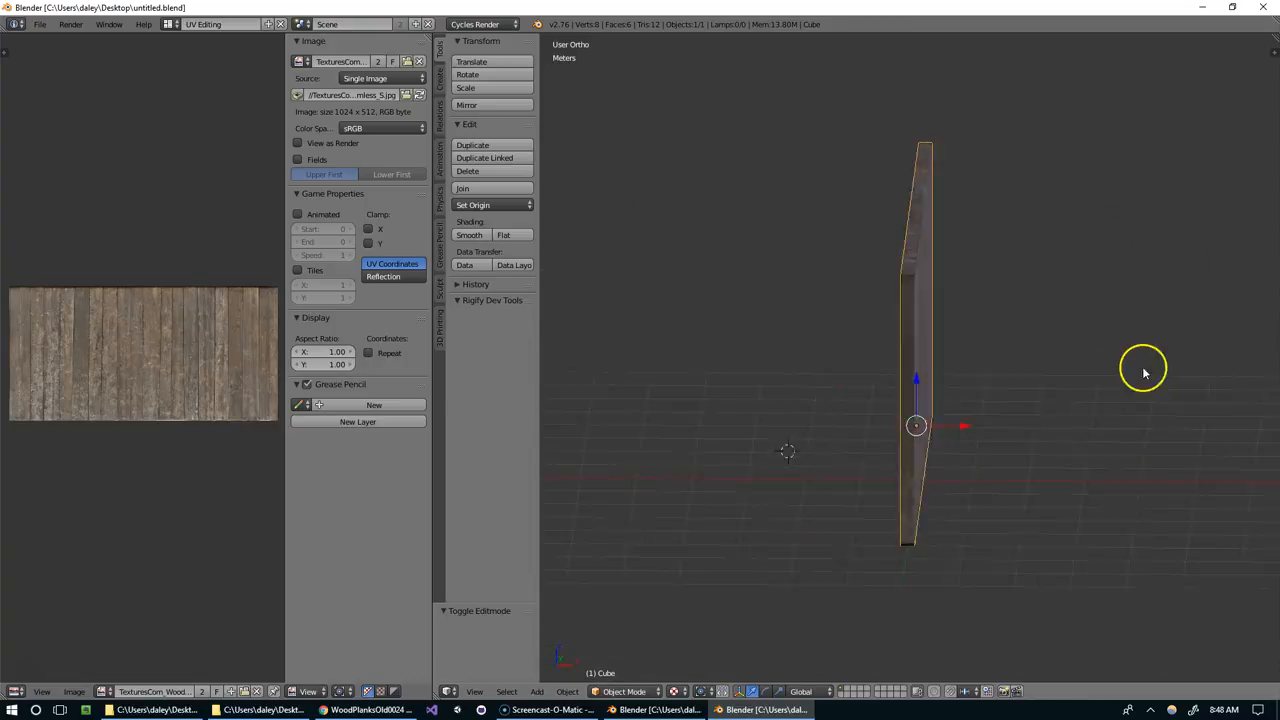
drag(1143, 367, 870, 370)
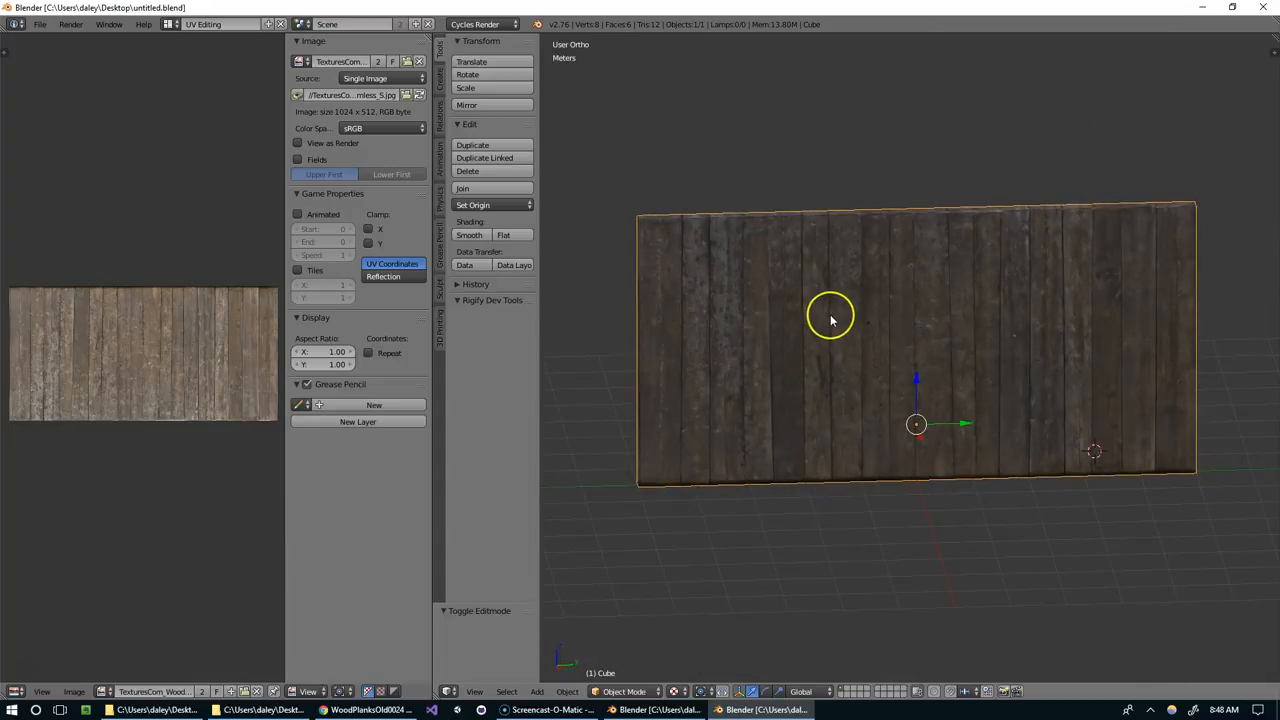
mouse_move(830, 320)
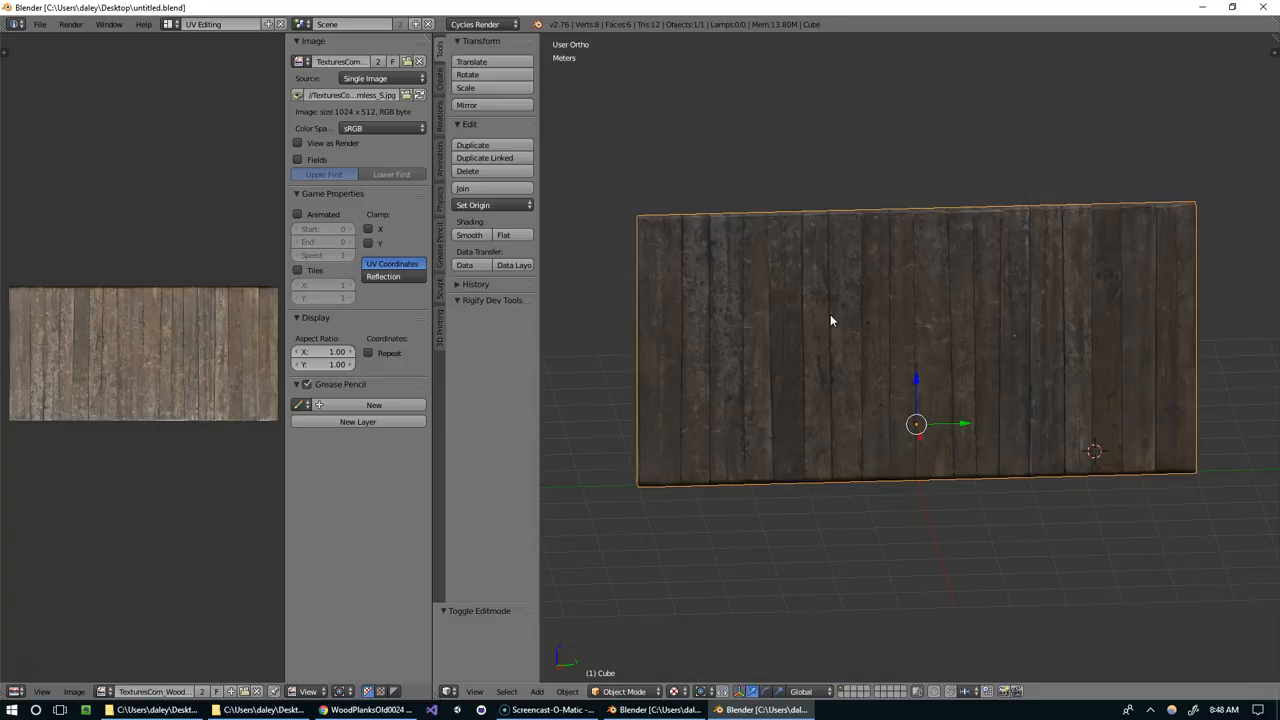
mouse_move(478, 518)
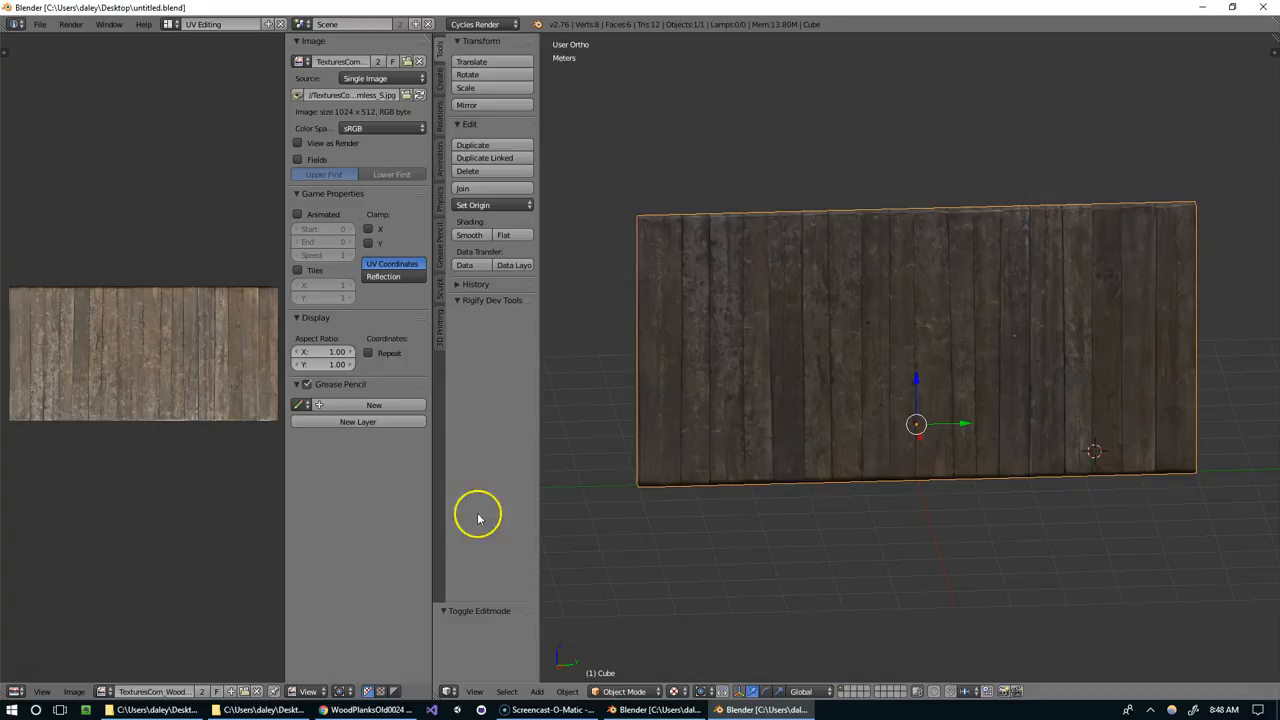